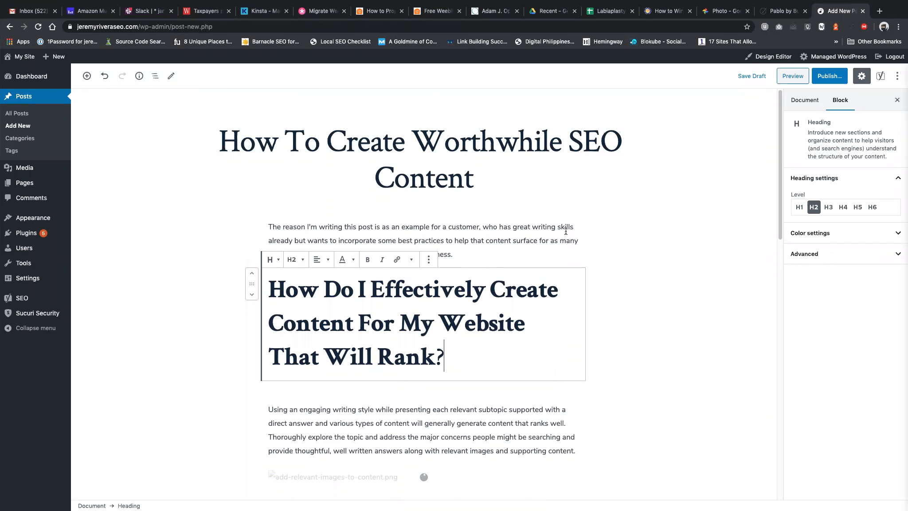
mouse_move(636, 354)
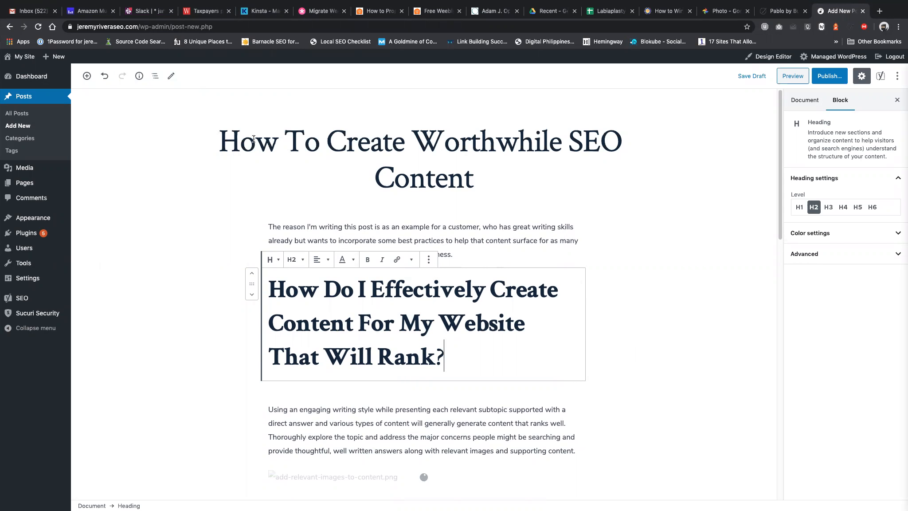
mouse_move(483, 334)
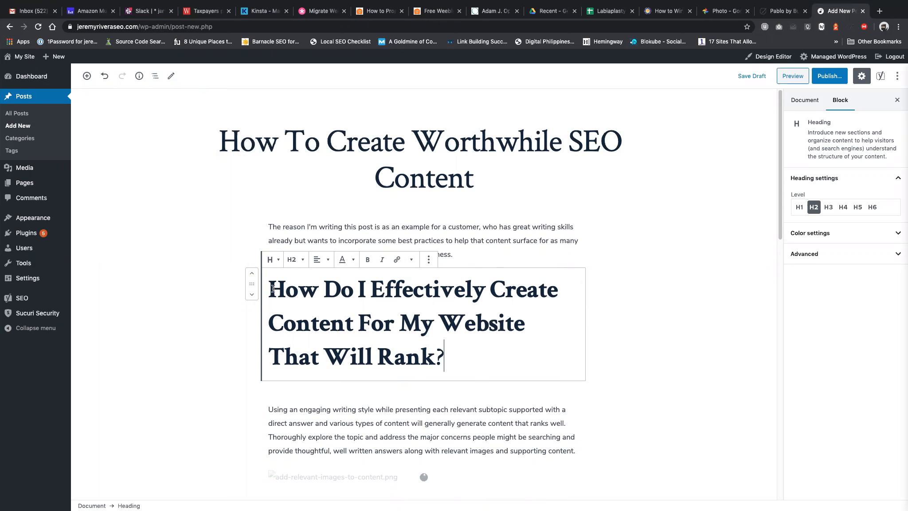
Select the broken image placeholder below the answer paragraph and review its transform options.
drag(268, 290, 442, 358)
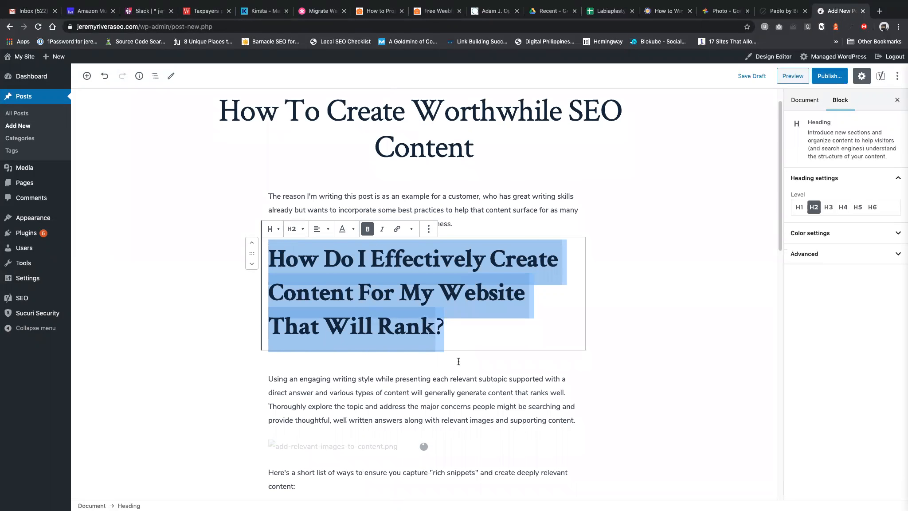
scroll(down, 3)
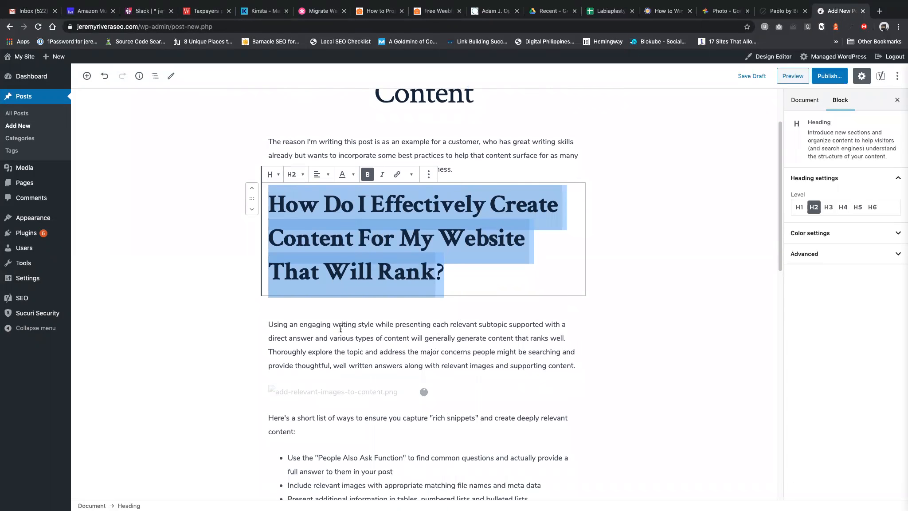
mouse_move(388, 379)
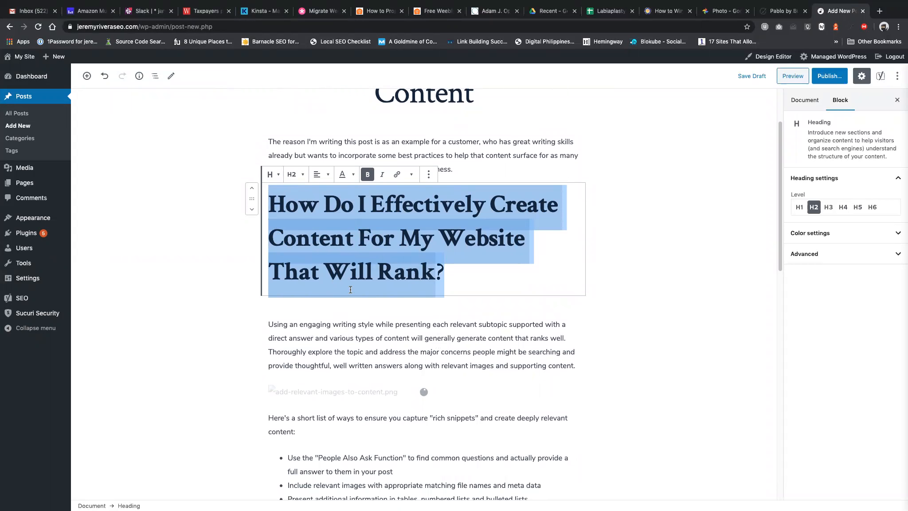
click(422, 345)
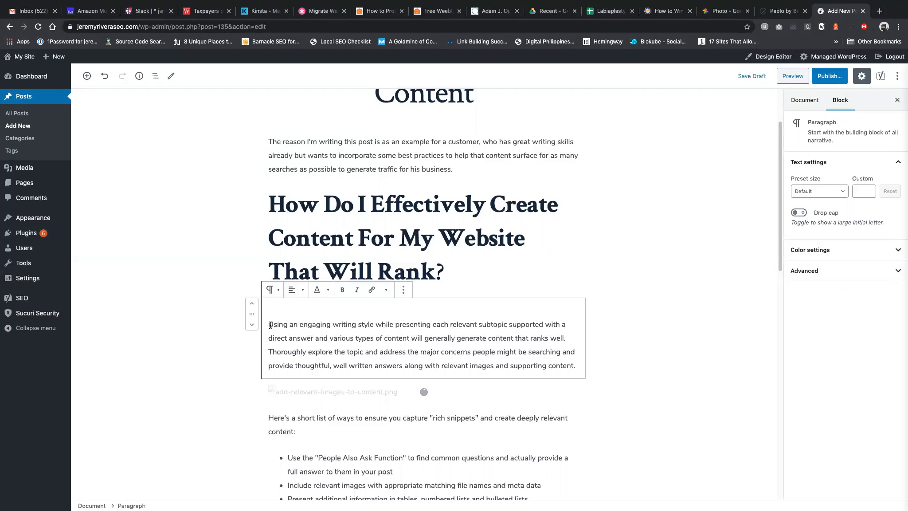
mouse_move(379, 360)
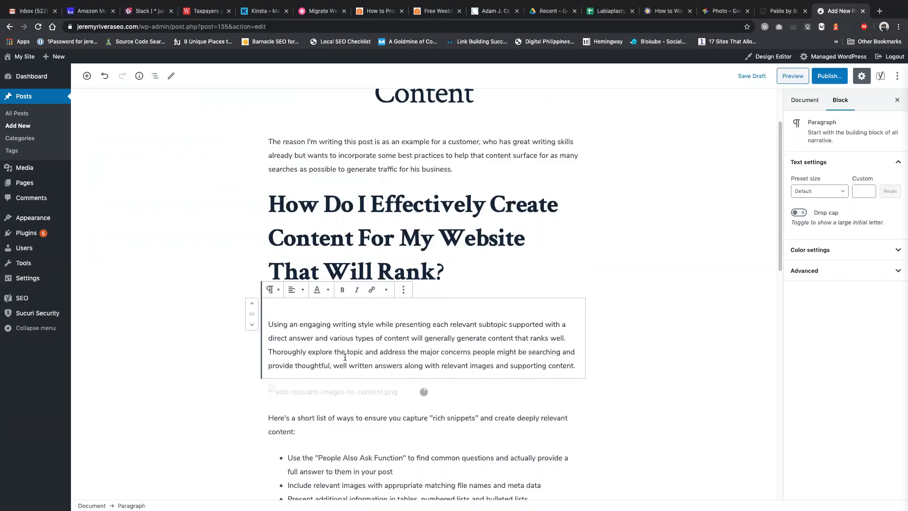
scroll(down, 3)
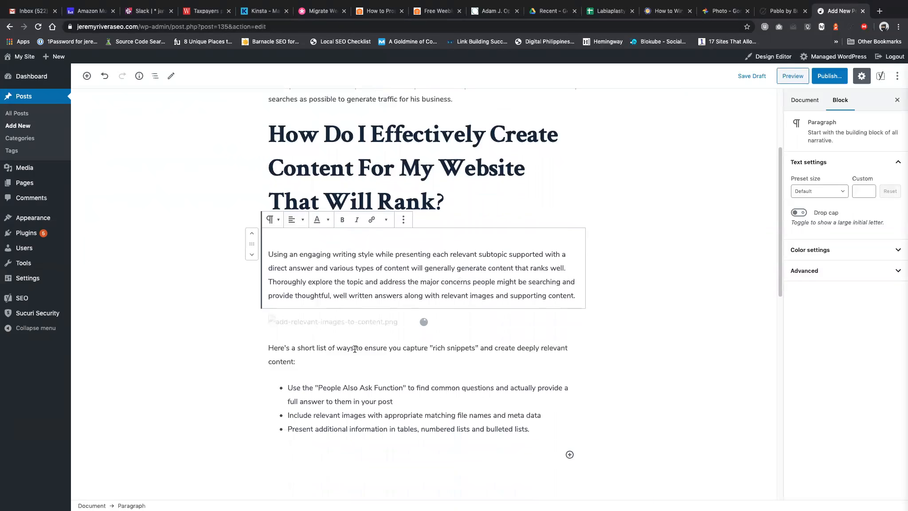
click(333, 321)
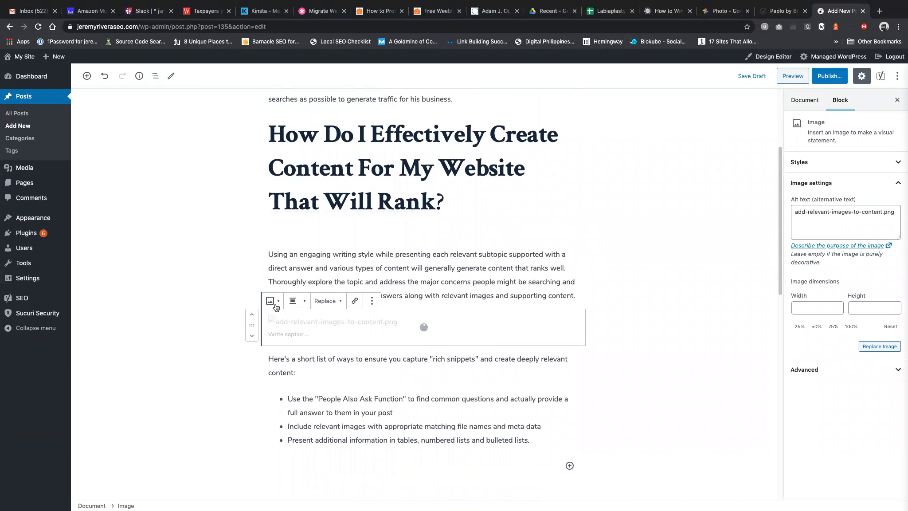
click(270, 300)
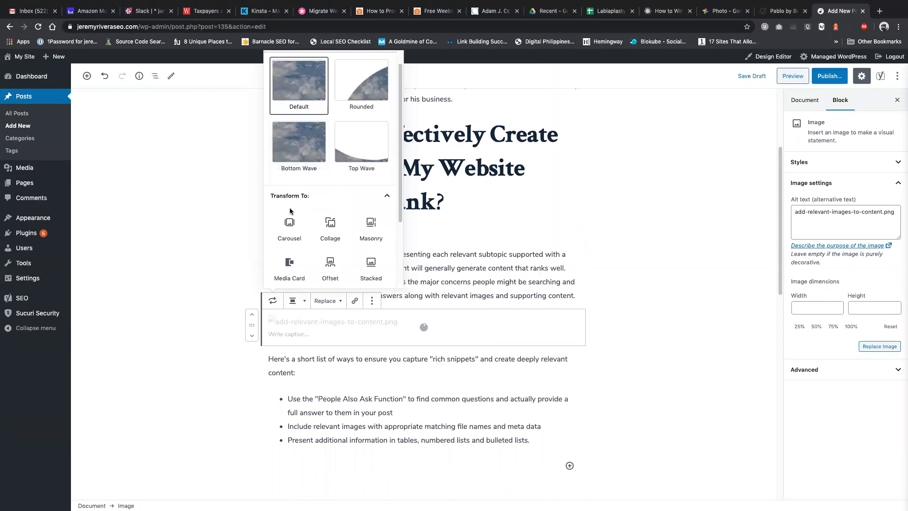
Delete the broken image block via More options and begin inserting a new block after the paragraph.
scroll(down, 3)
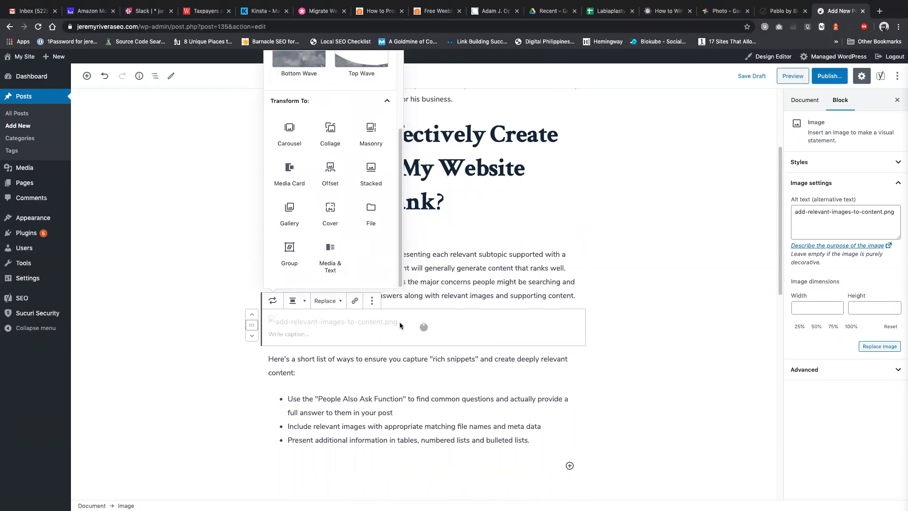
click(373, 301)
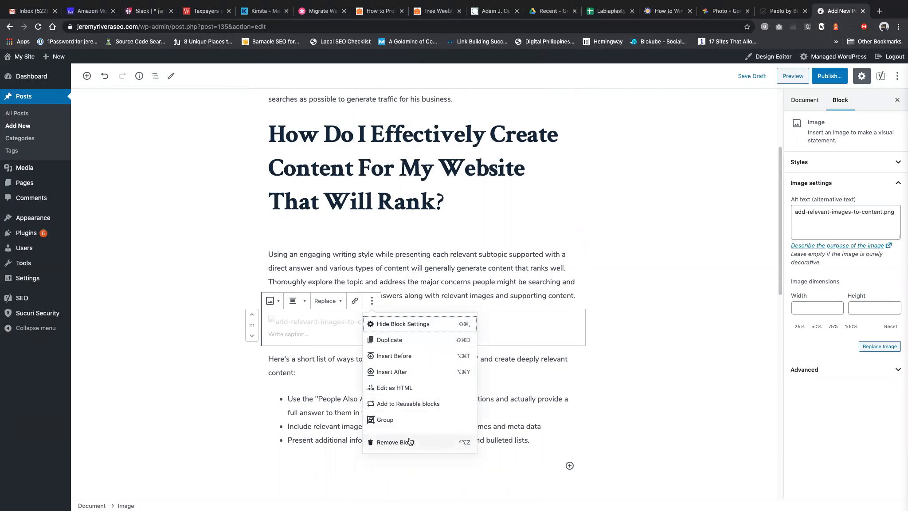
click(395, 442)
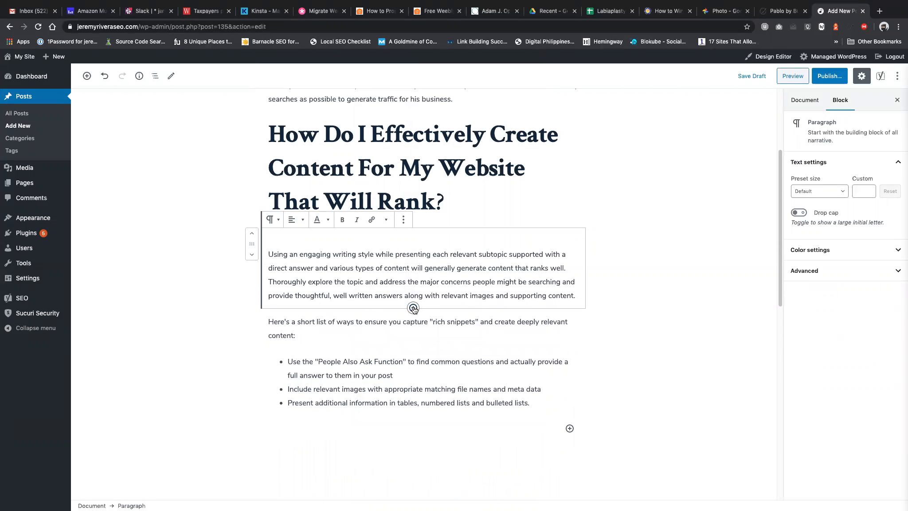
click(413, 308)
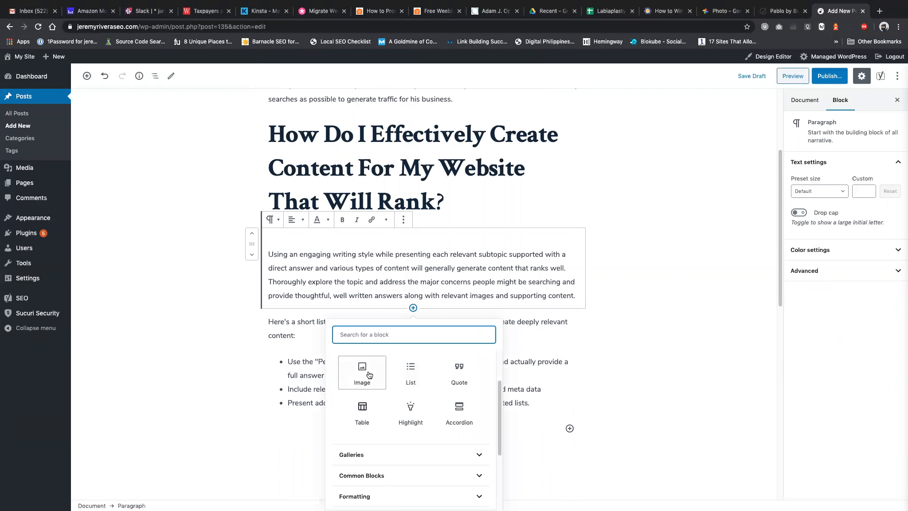
Insert an Image block and upload add-relevant-images.jpg from the computer into it.
click(362, 373)
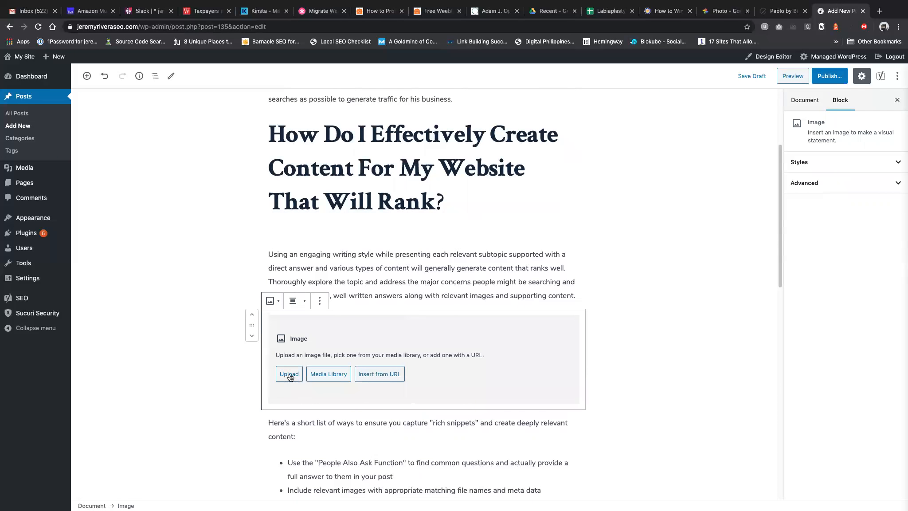
click(289, 374)
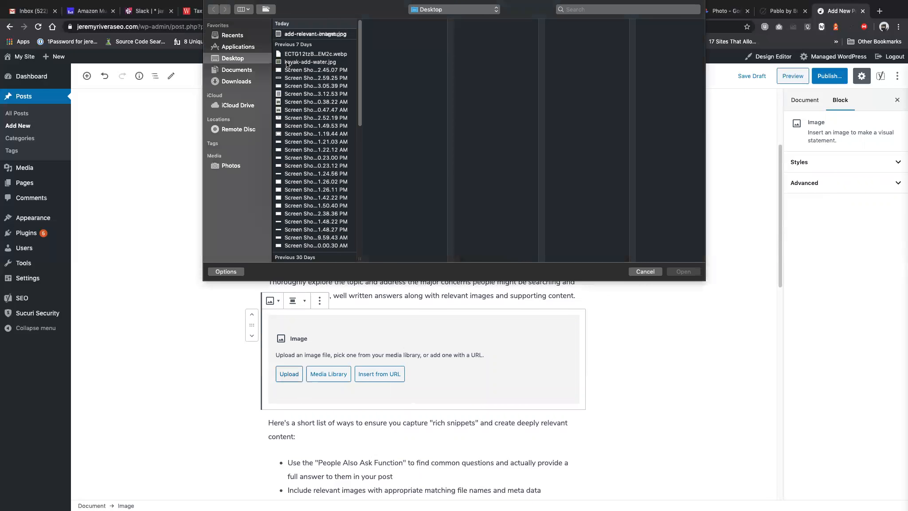
click(315, 42)
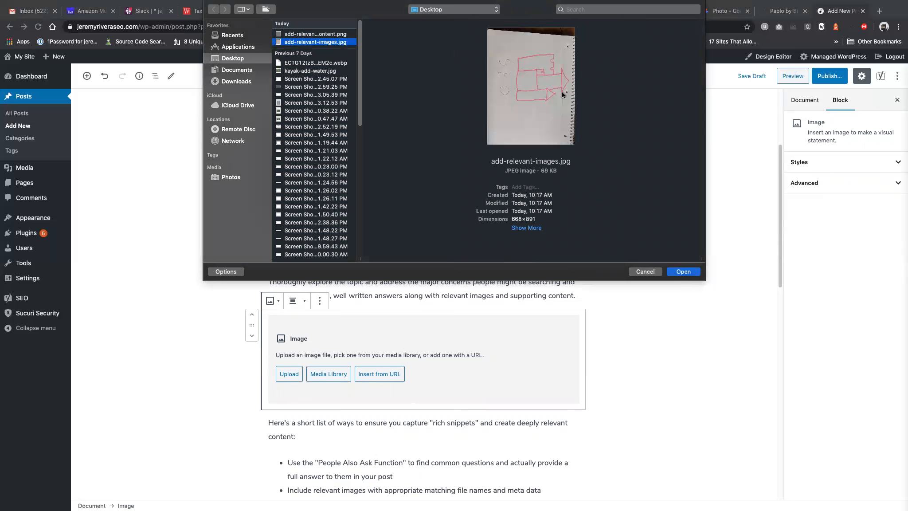
mouse_move(565, 127)
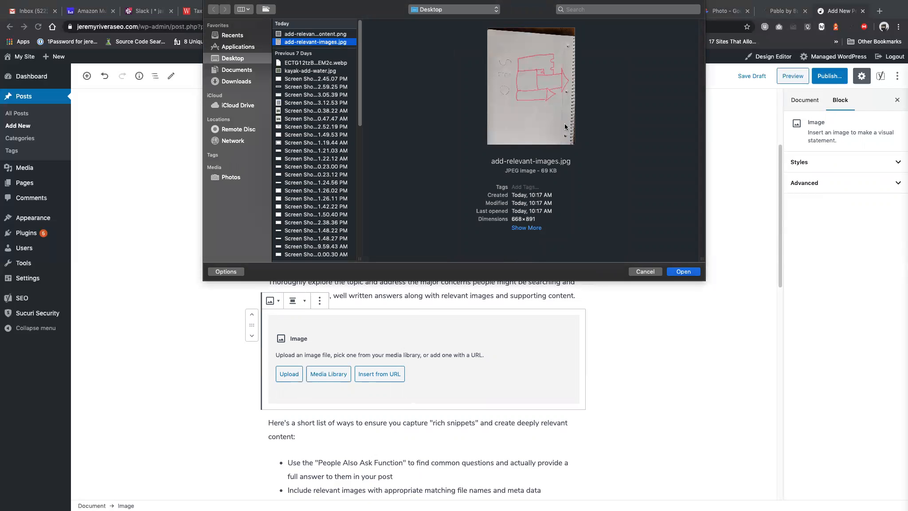
mouse_move(496, 164)
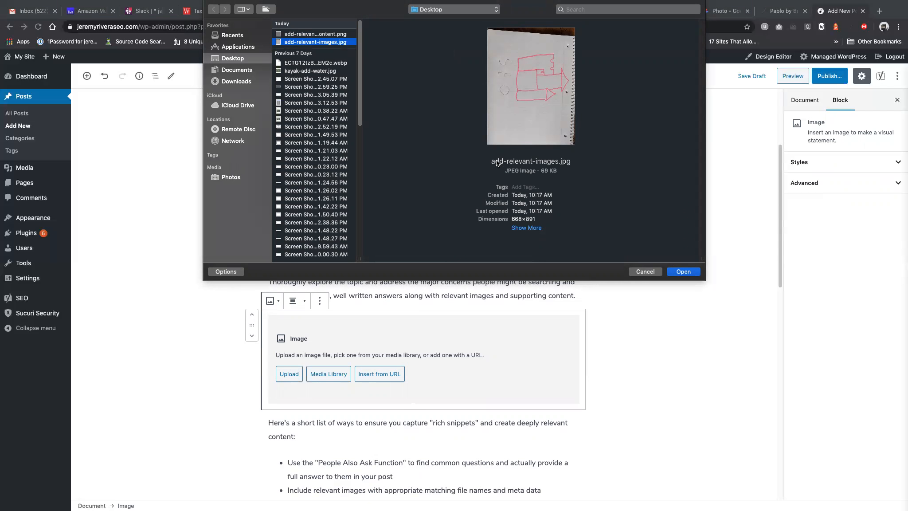
mouse_move(577, 181)
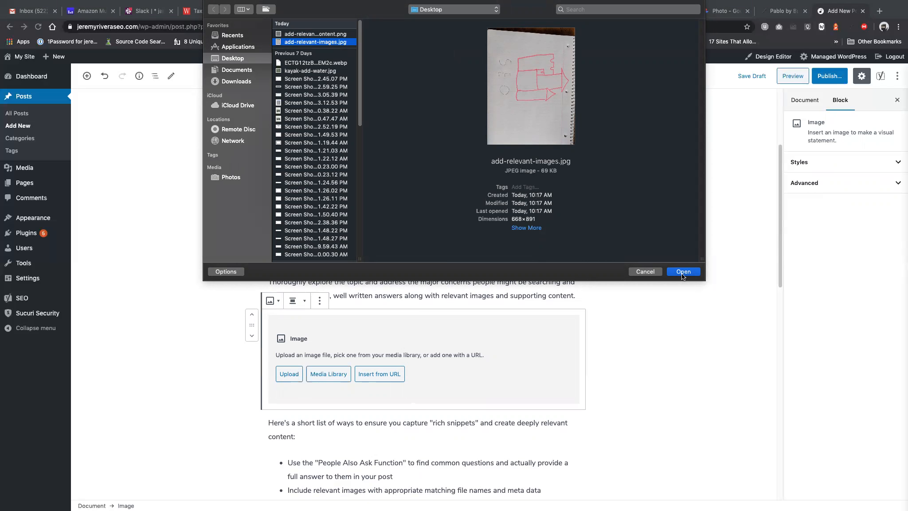
mouse_move(678, 276)
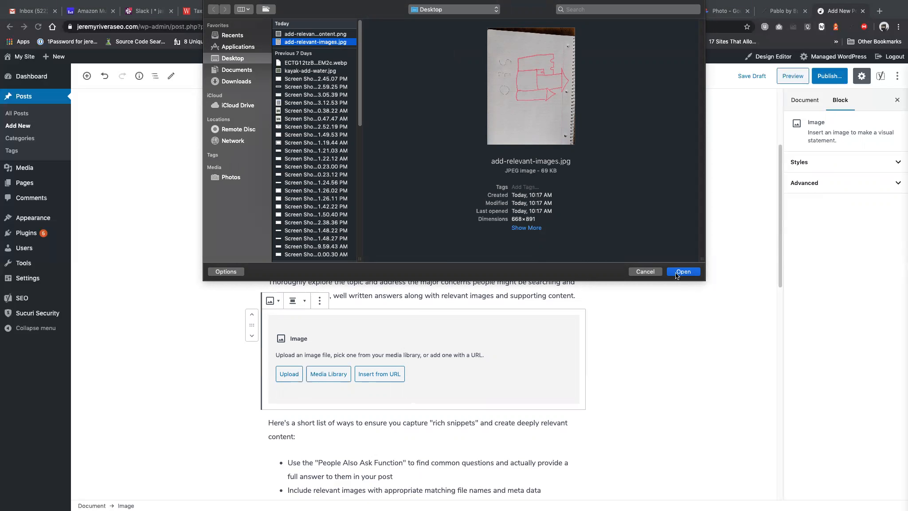
click(683, 272)
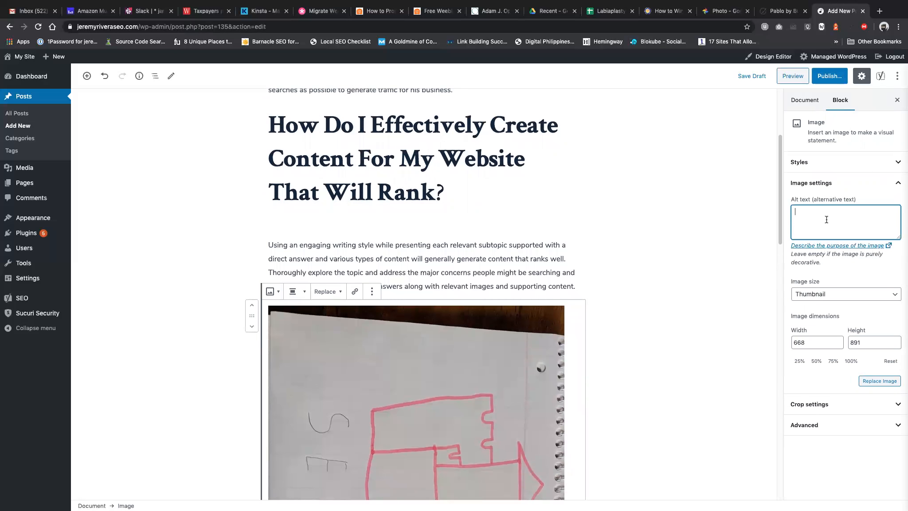
Give the sketch image alt text beginning 'Add relevant images to create compelling content'.
text(Add relevant)
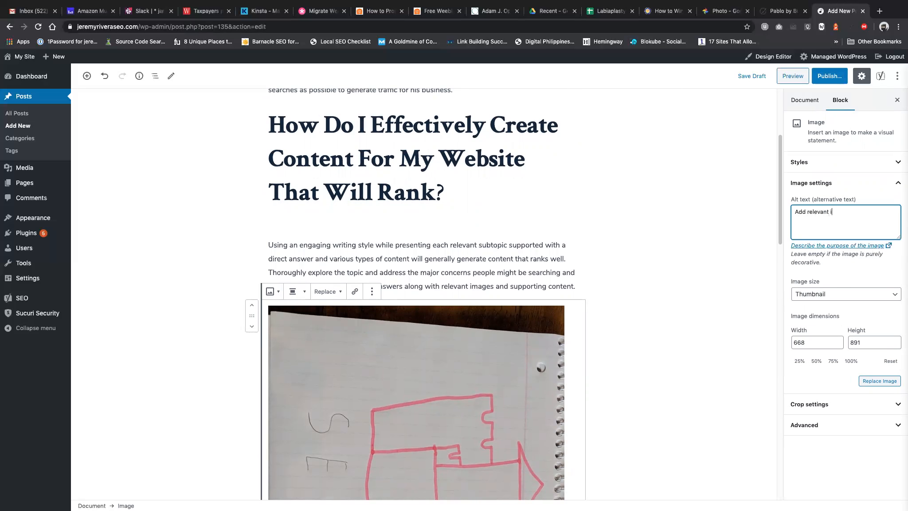
text(images to create compelling)
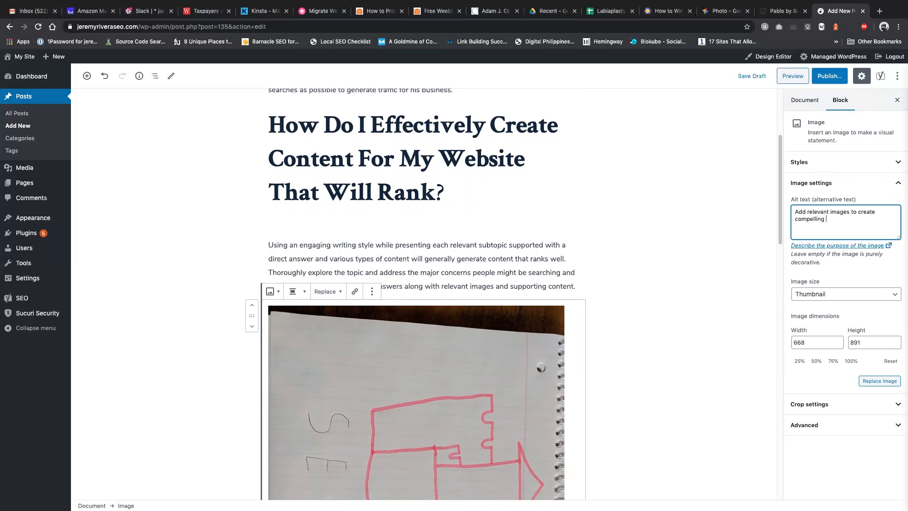
text(content)
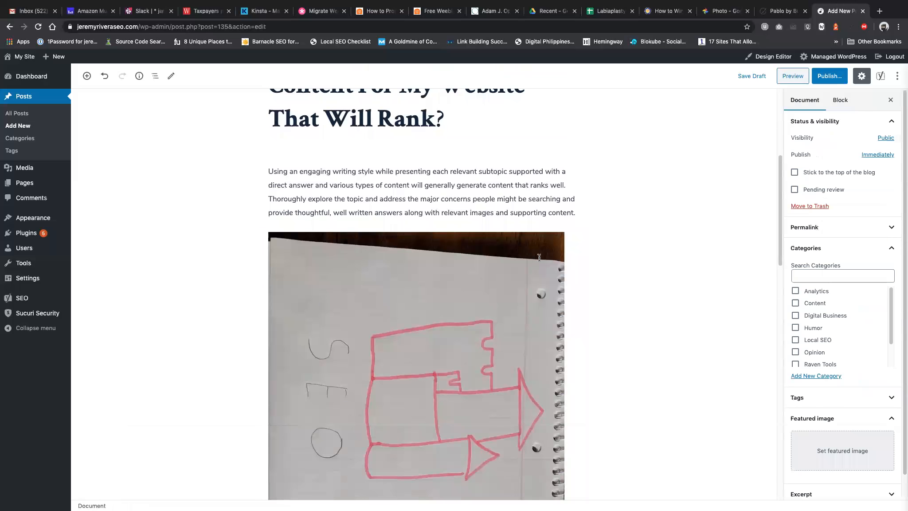
scroll(down, 3)
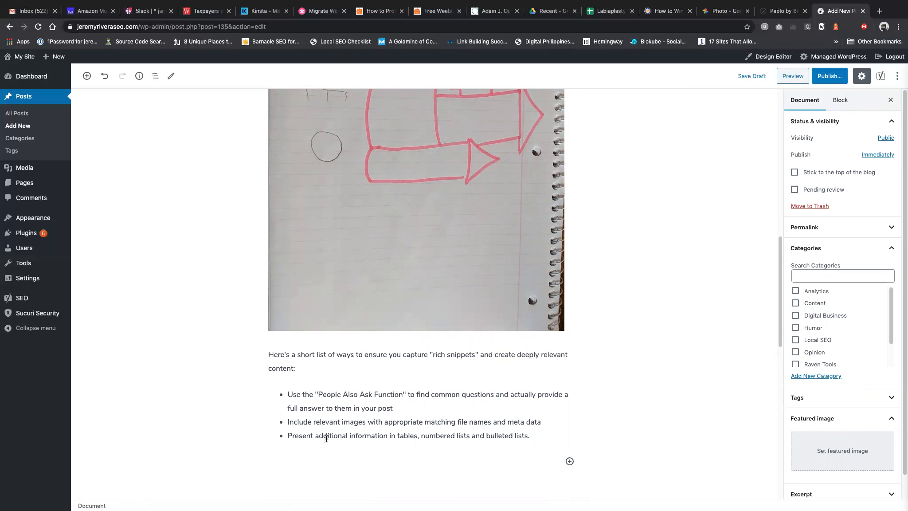
scroll(down, 3)
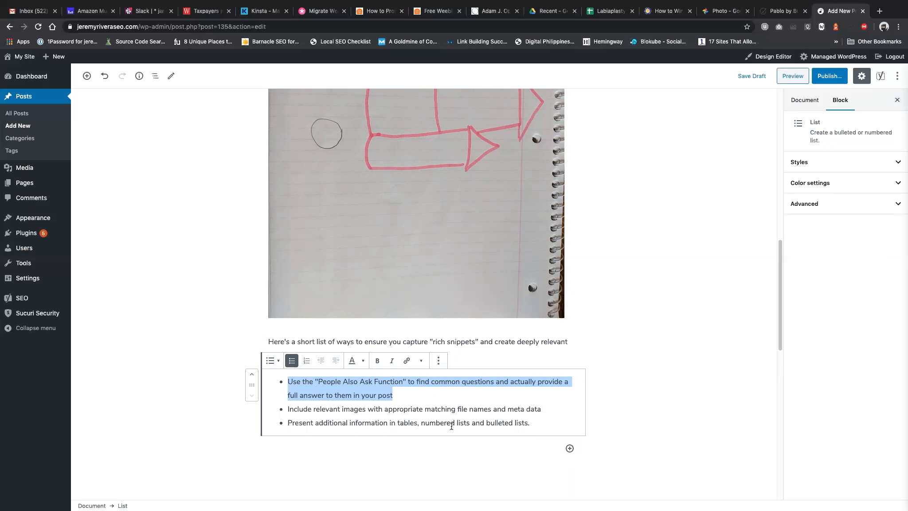
mouse_move(534, 423)
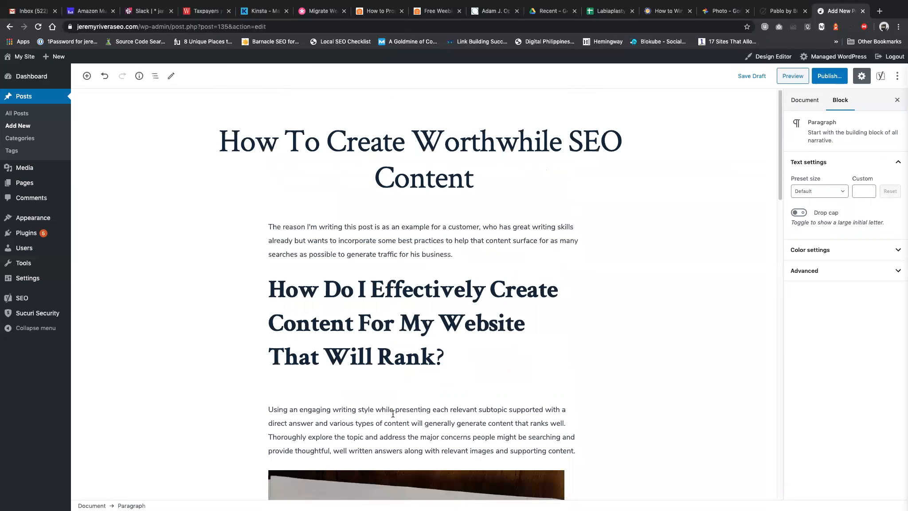
Add an H2 heading after the list reading 'How Long Does My Content Need To Be To Rank In Search'.
scroll(down, 3)
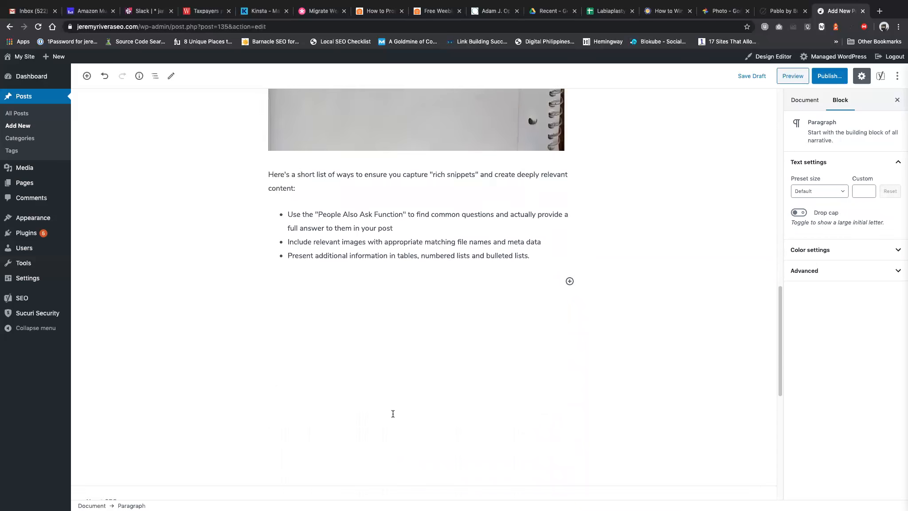
scroll(down, 3)
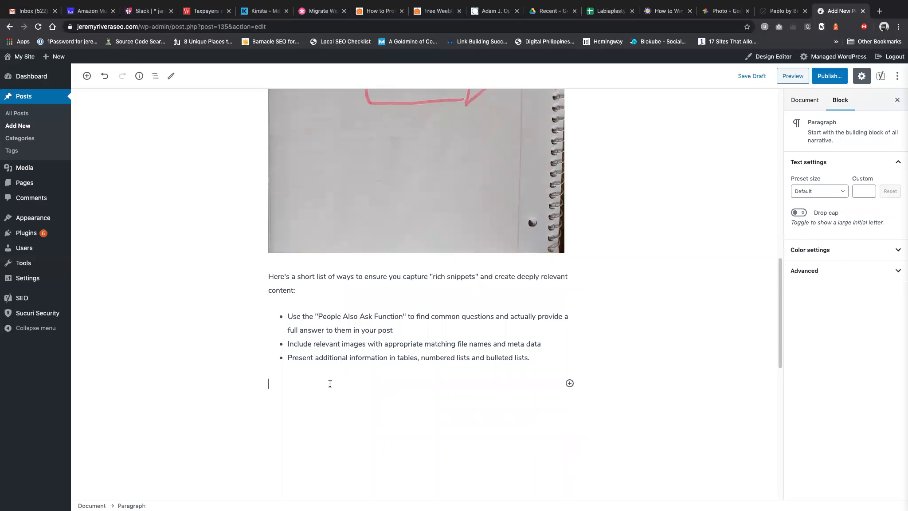
click(570, 383)
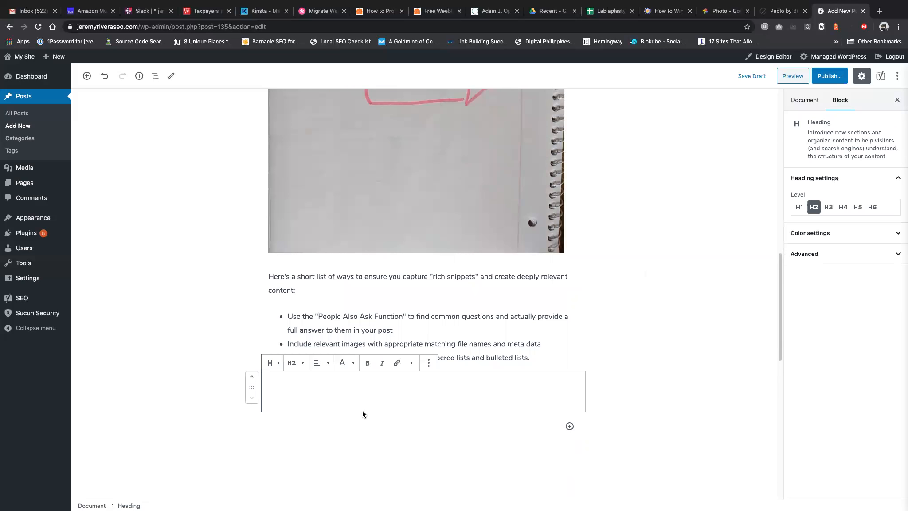
text(How Lo)
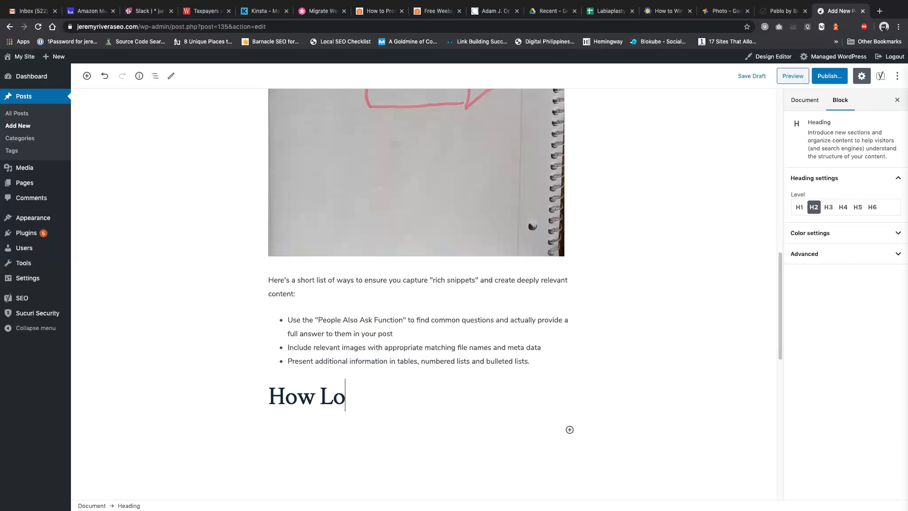
text(ng Does My Content Need To Be)
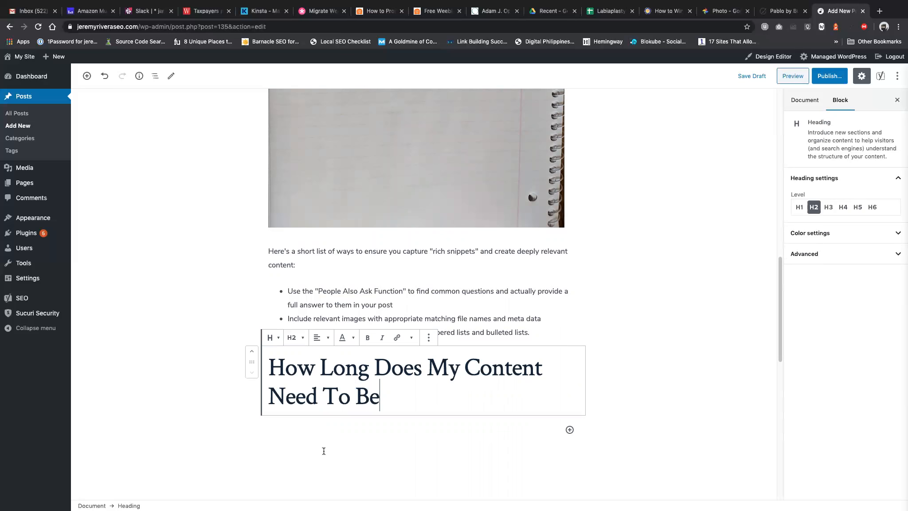
text(To)
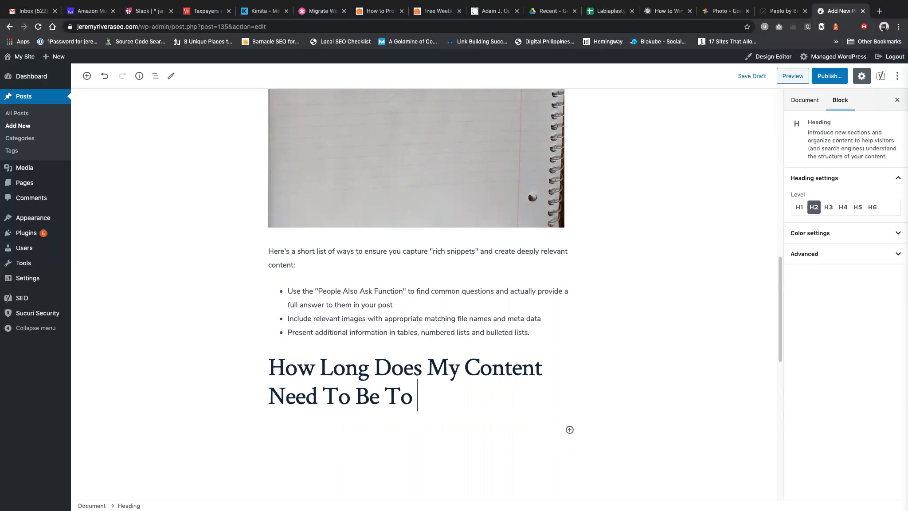
text(Rank)
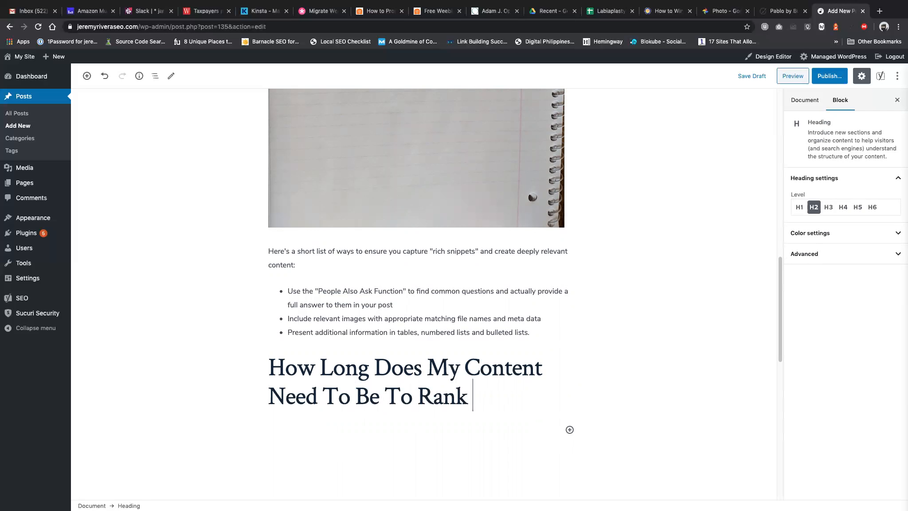
text(In)
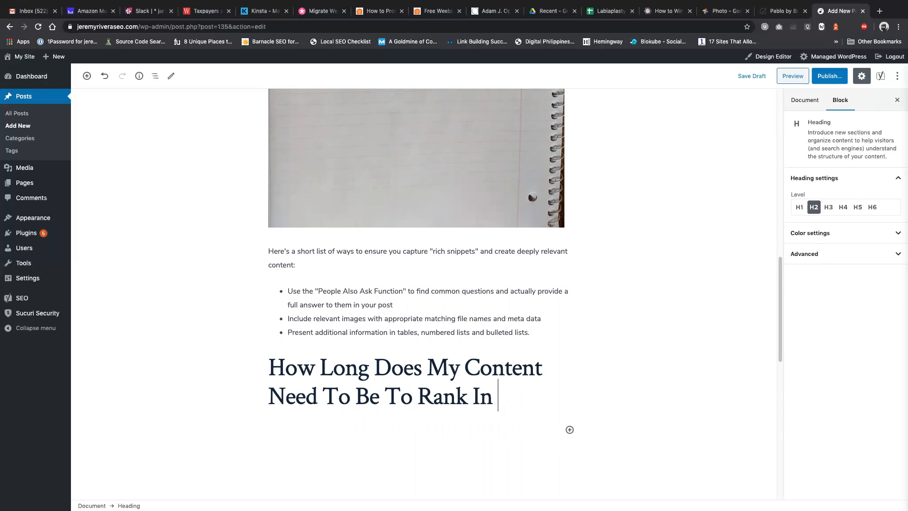
text(Search)
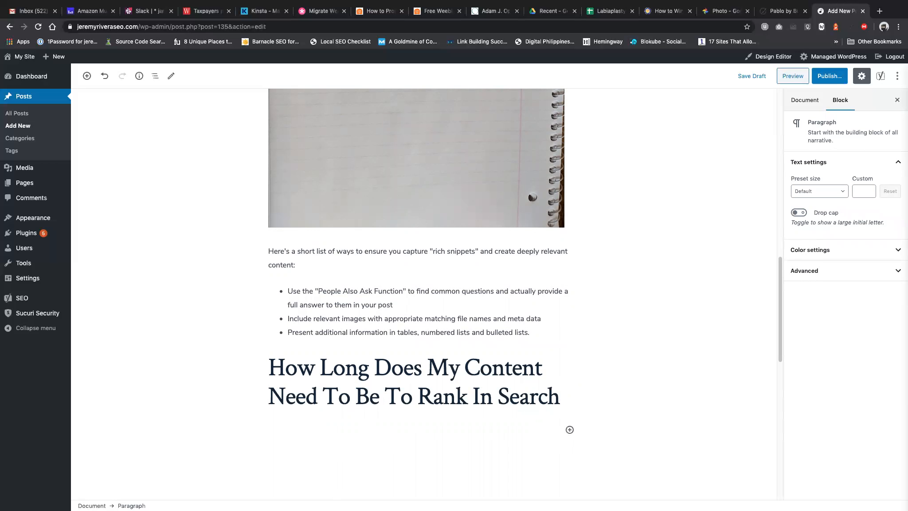
Write that there's no specific length required to rank for a specific search, but keep in mind that...
text(There's no specif)
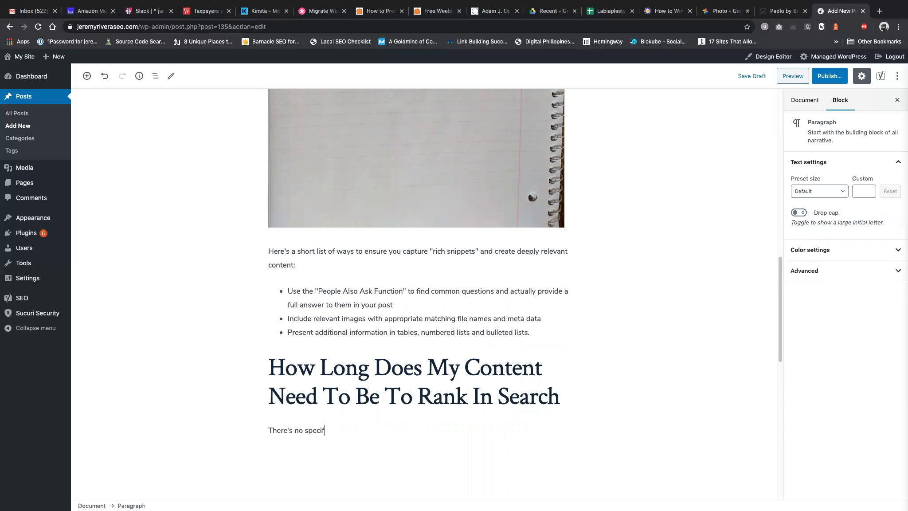
text(ic length)
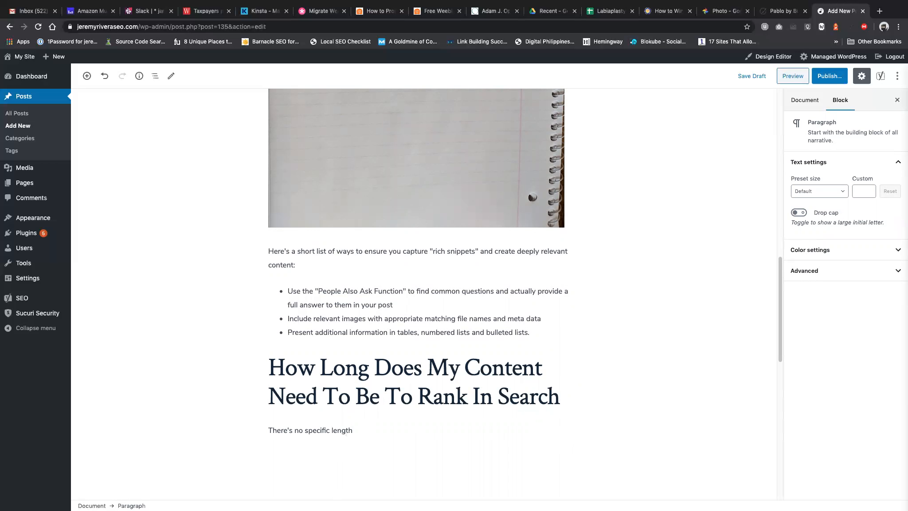
text(requ)
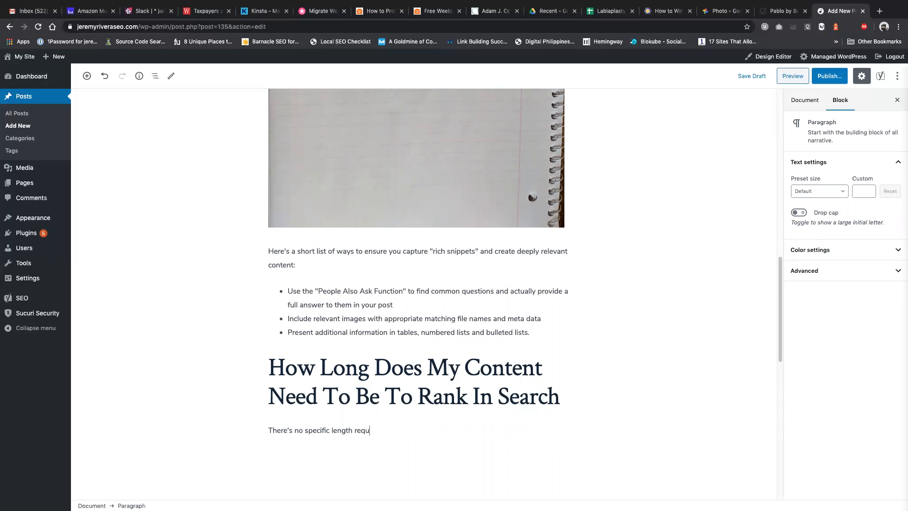
text(ired to)
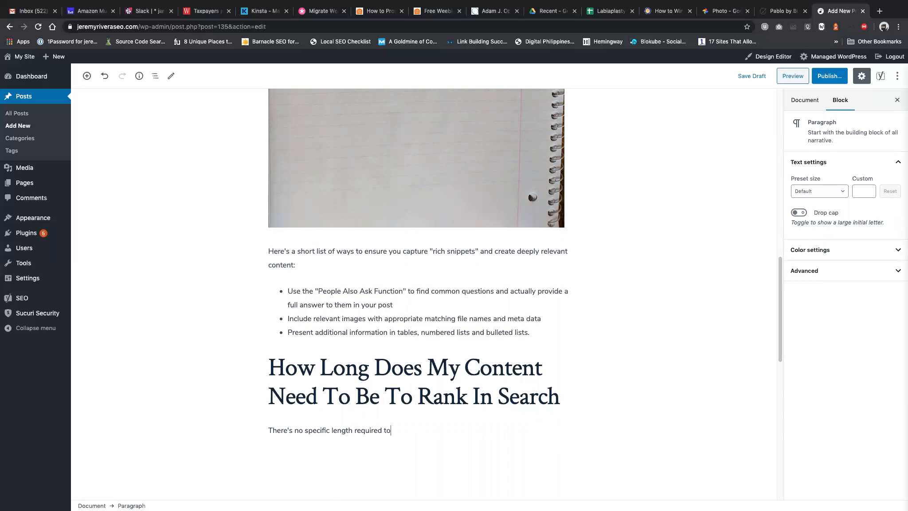
text(rank for a)
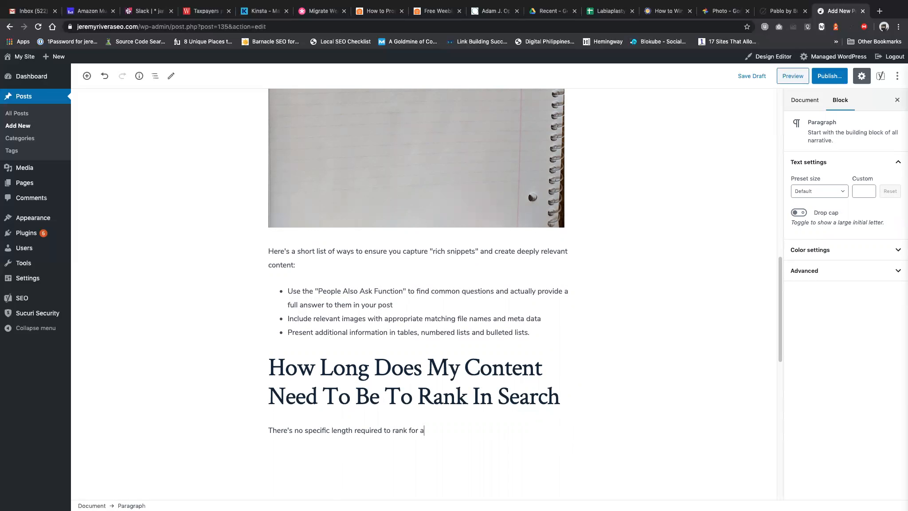
text(specific se)
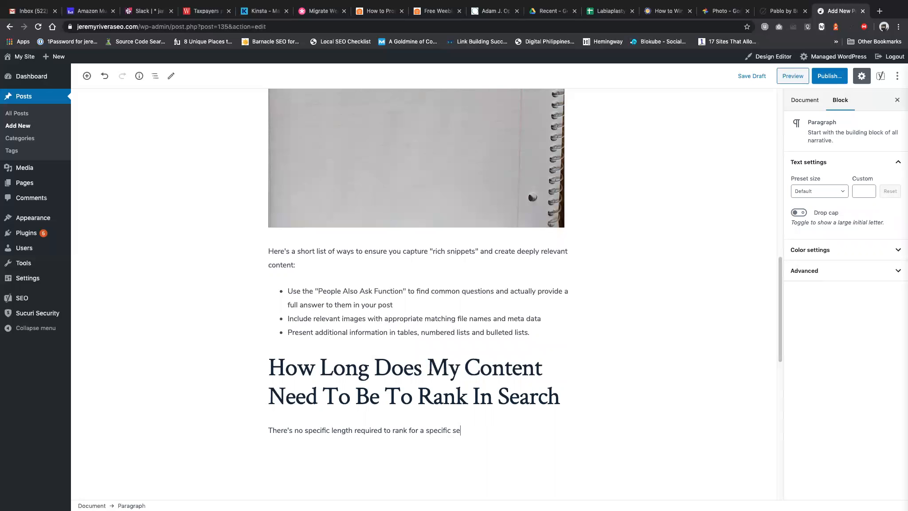
text(arch,)
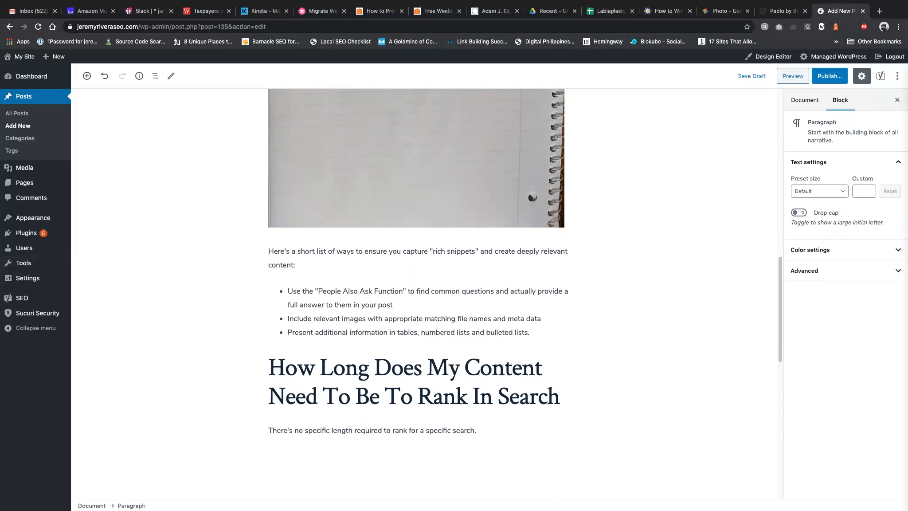
text(keep in mind)
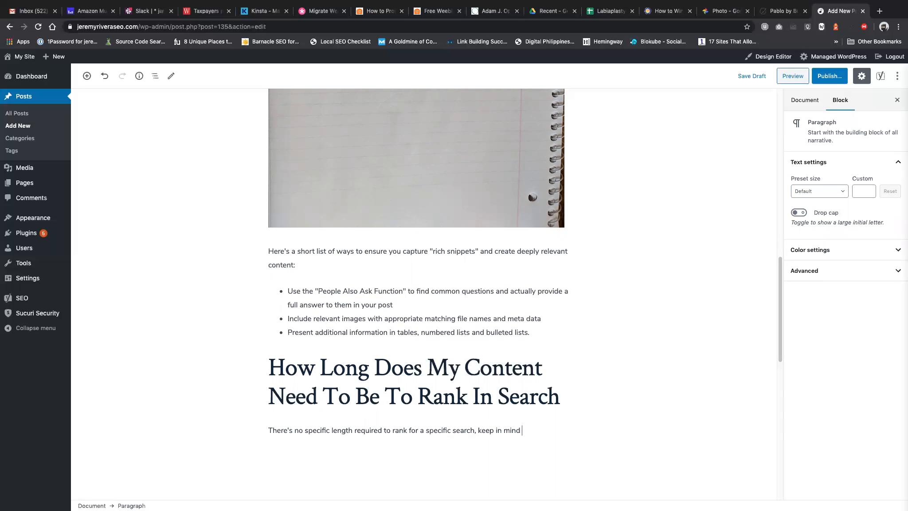
text(that)
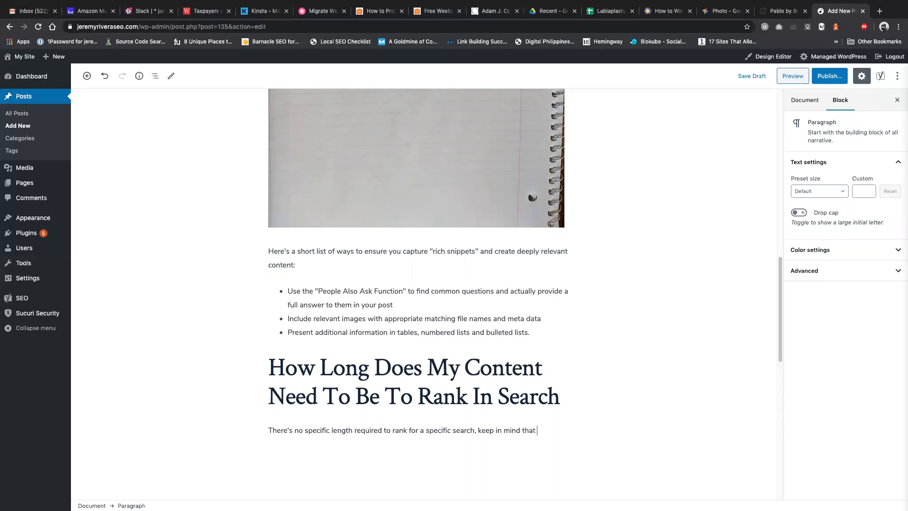
Finish the paragraph: the most complete blog content will generally perform better for additional phrases.
text(de)
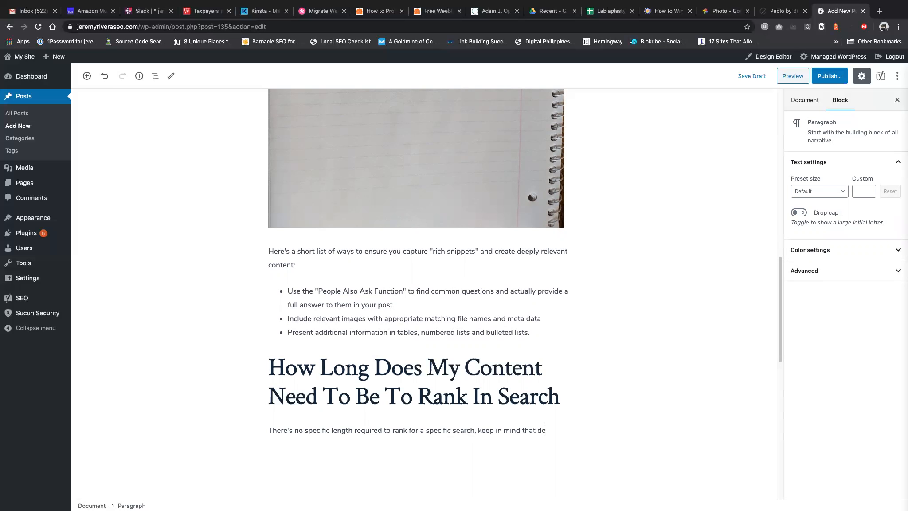
text(the most useful and com)
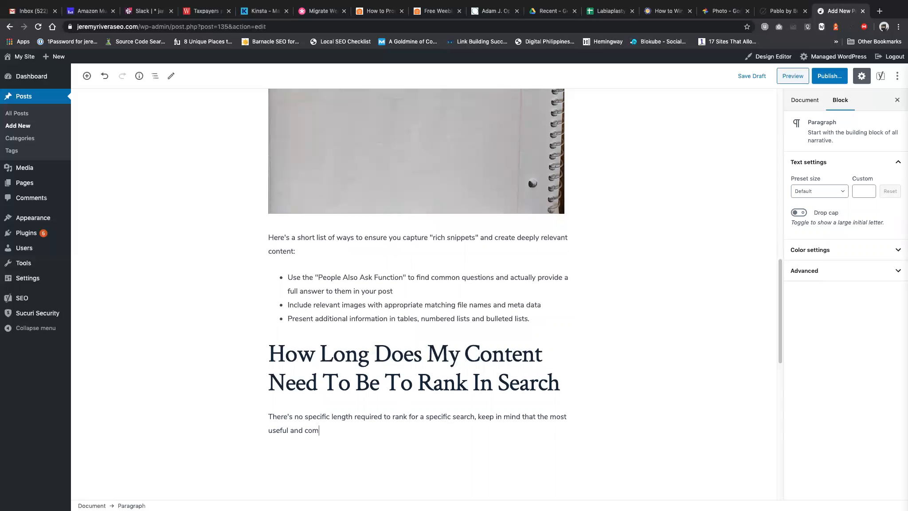
text(plete blog)
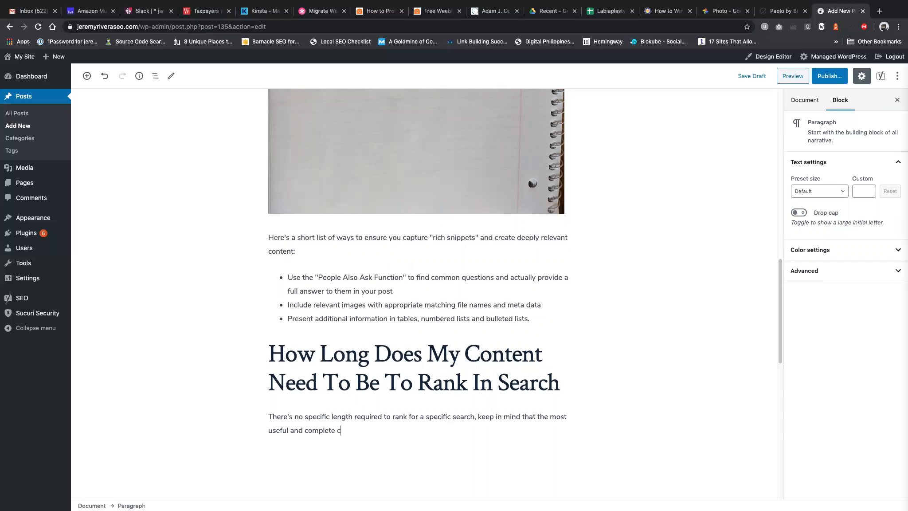
text(ontent)
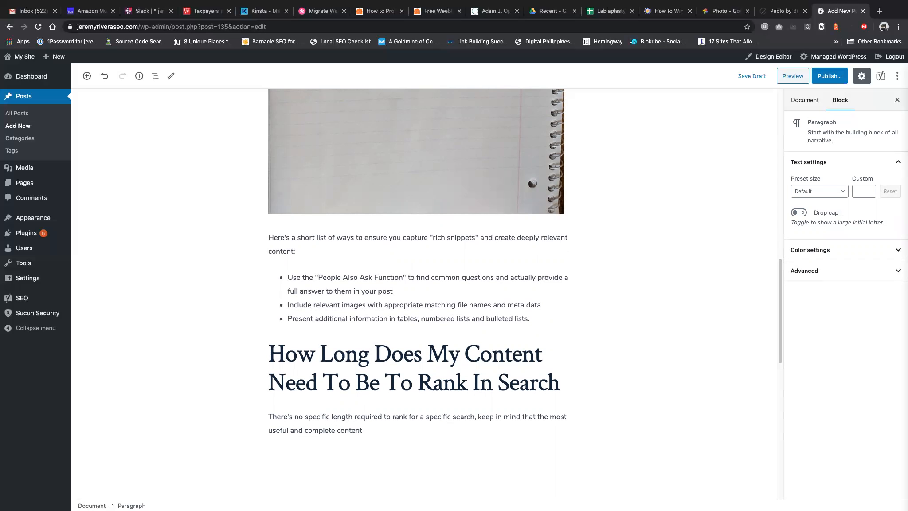
text(will generally perf)
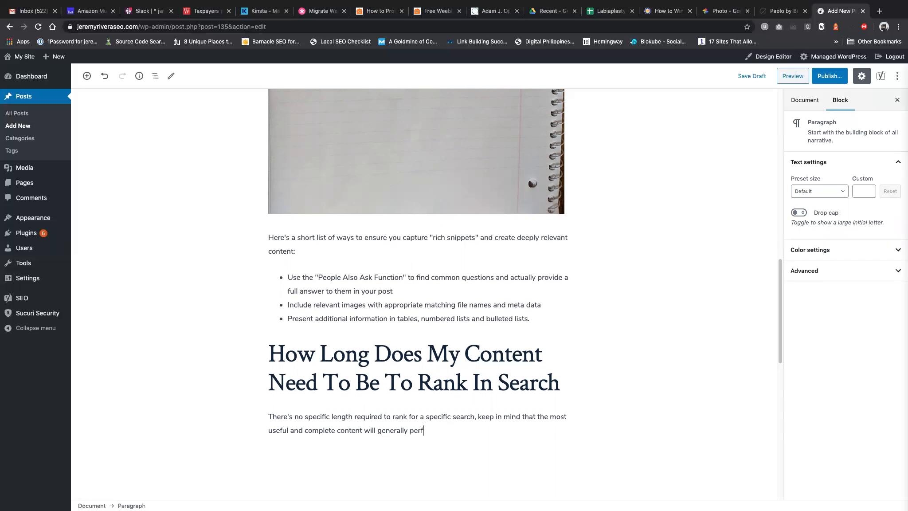
text(orm better for)
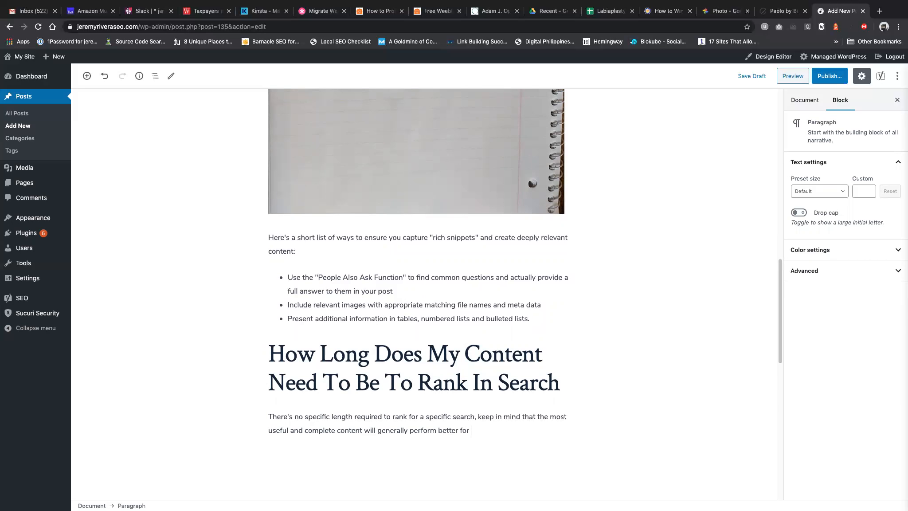
text(addit)
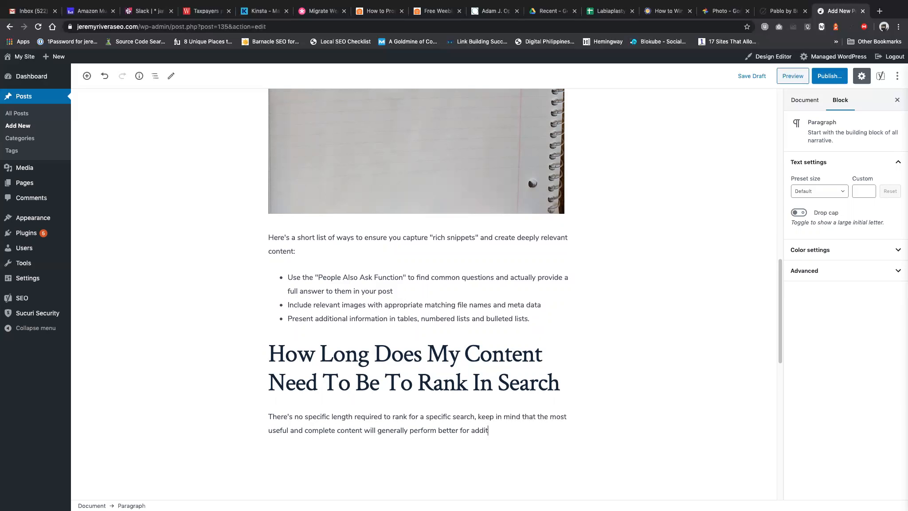
text(ional prh)
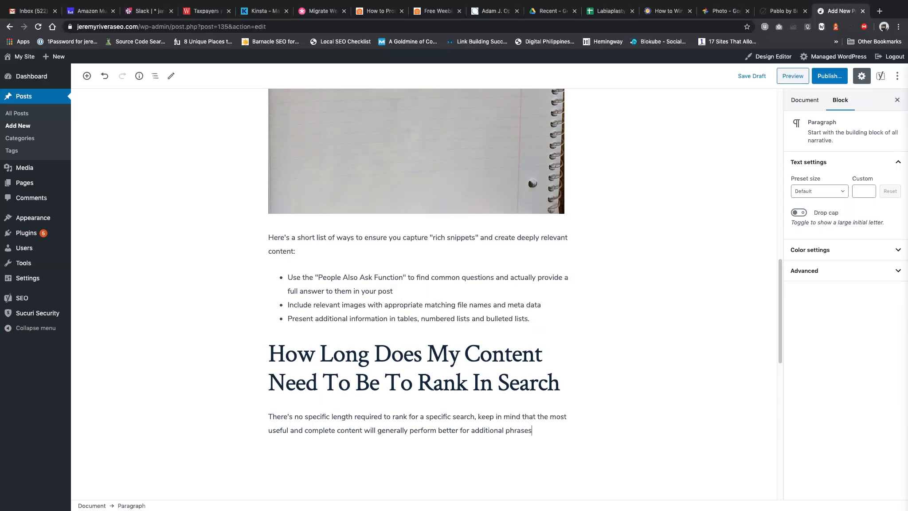
text(.)
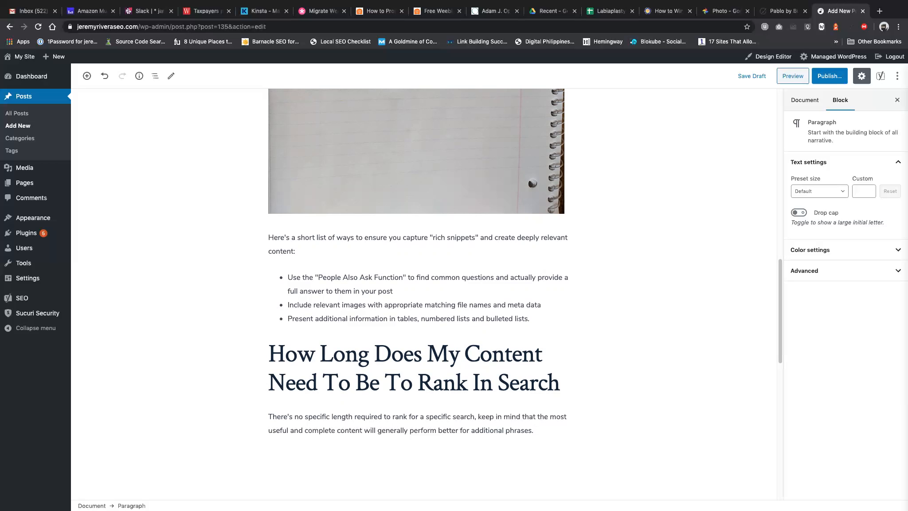
click(534, 430)
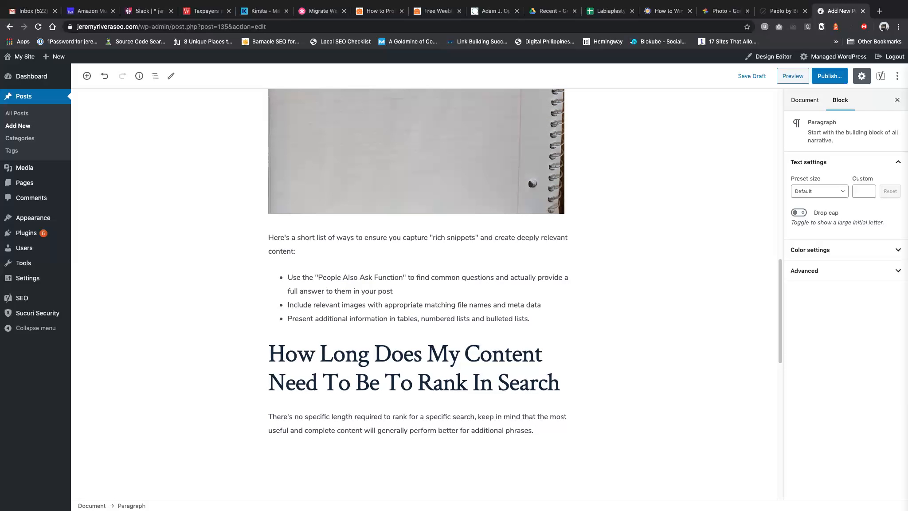
click(751, 76)
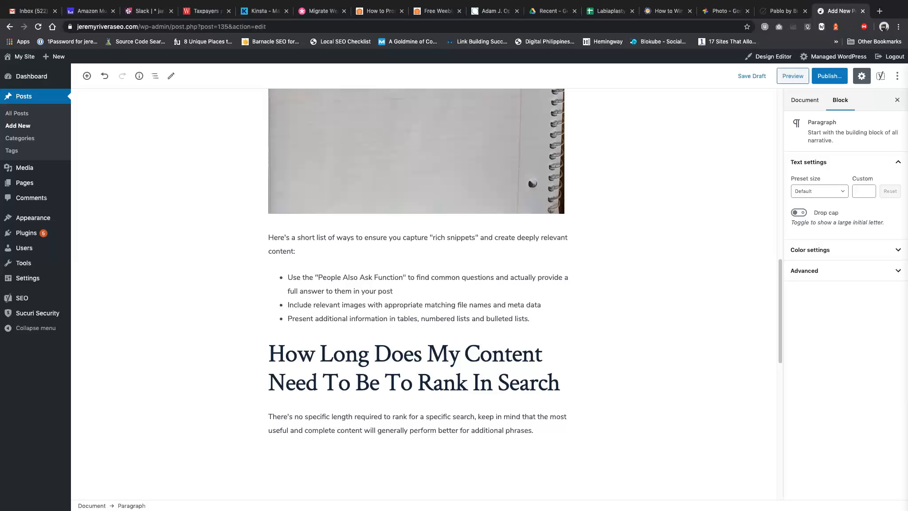
Add a fourth bullet: 'Be sure to link out and cite additional resources frequently'.
click(430, 423)
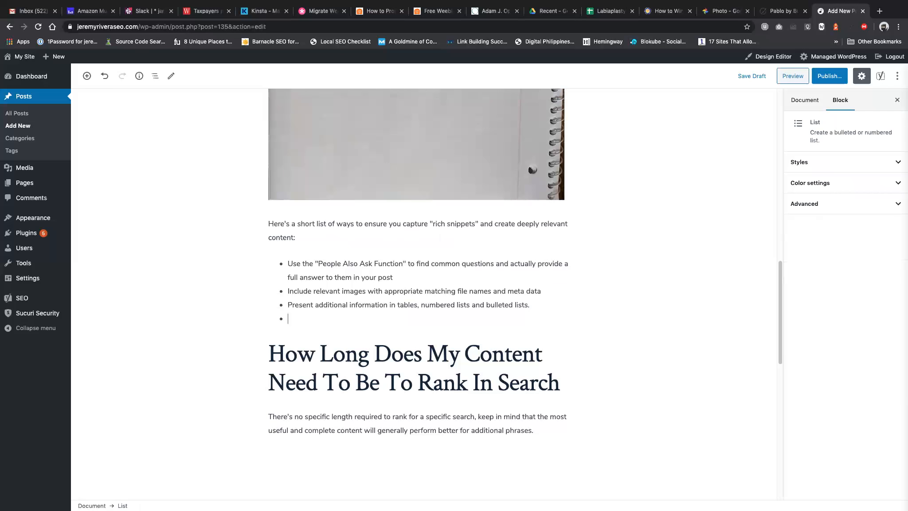
text(Be sure to)
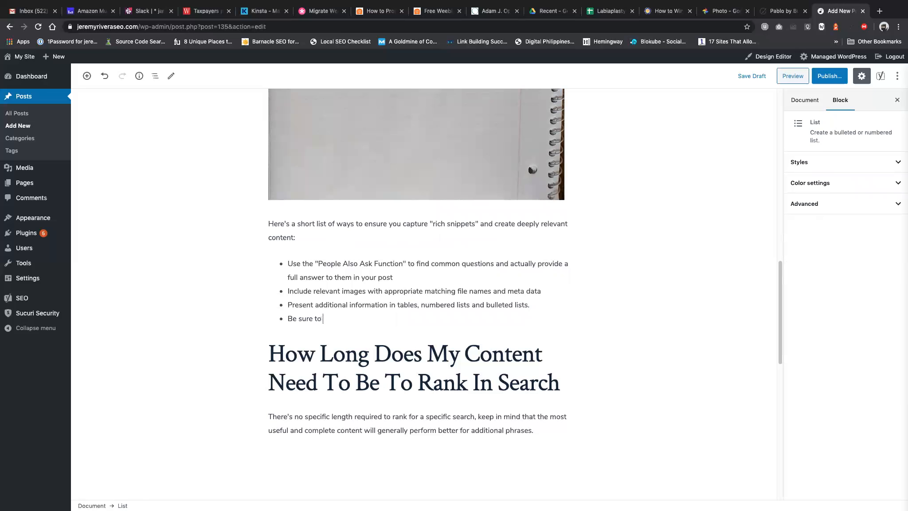
text(link)
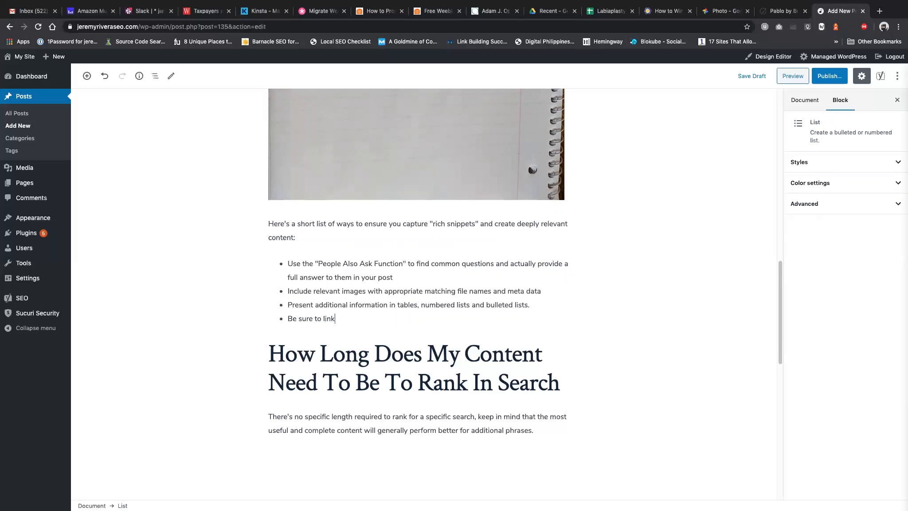
text(out and cite additional re)
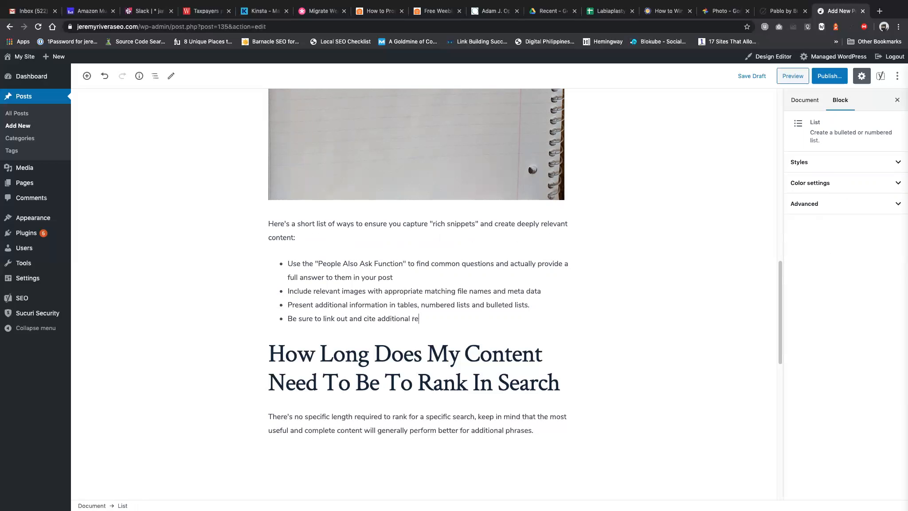
text(sources fre)
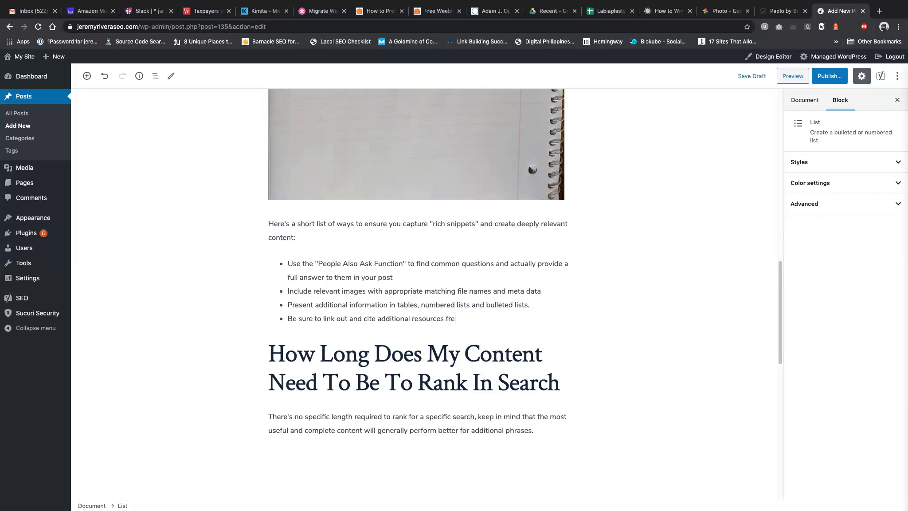
text(quently)
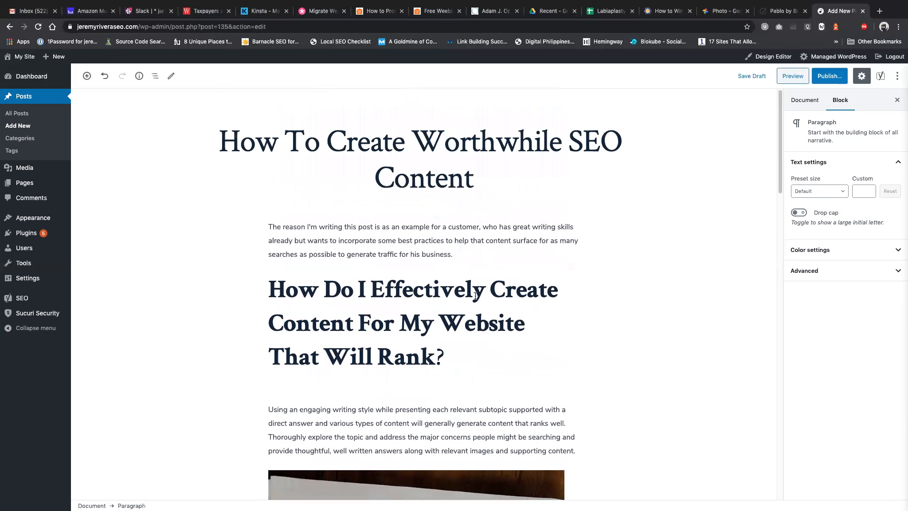
scroll(down, 3)
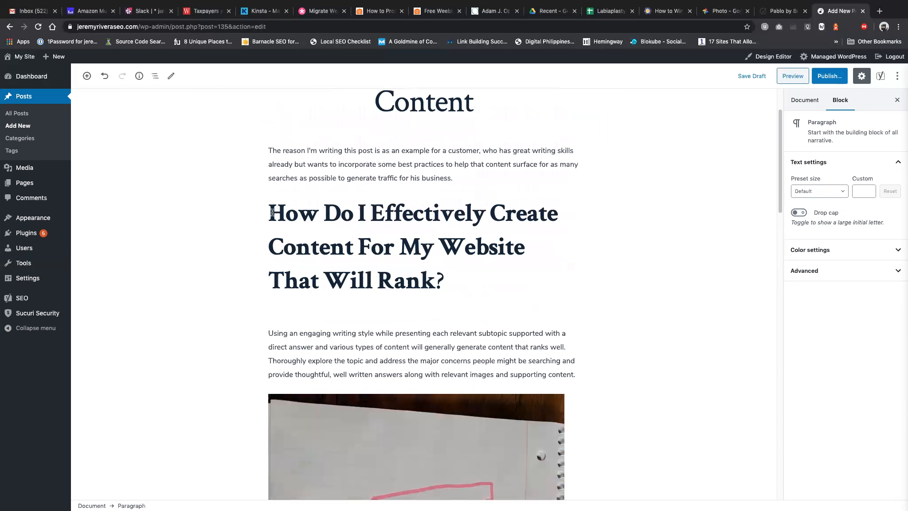
scroll(down, 3)
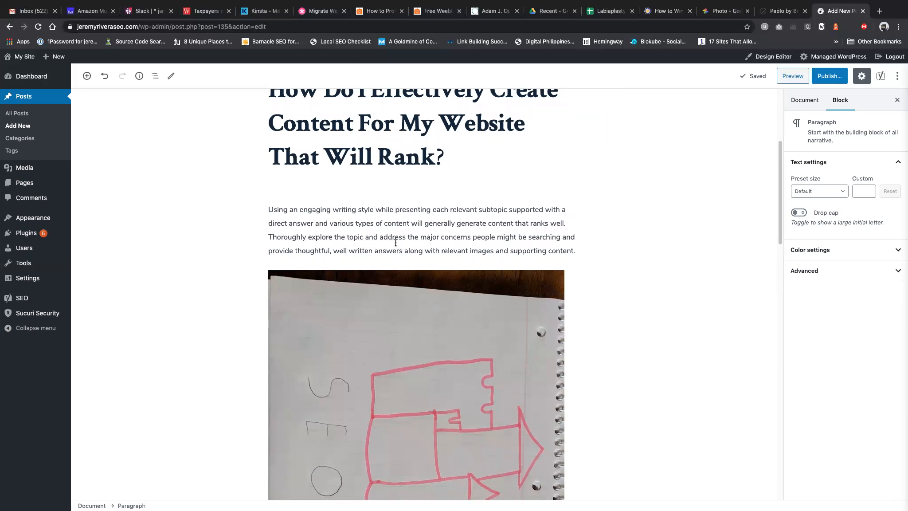
scroll(down, 3)
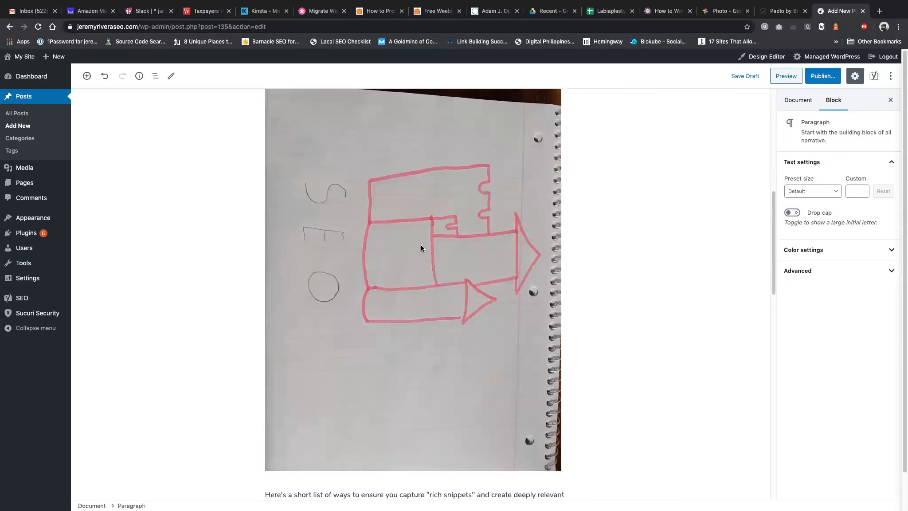
scroll(down, 3)
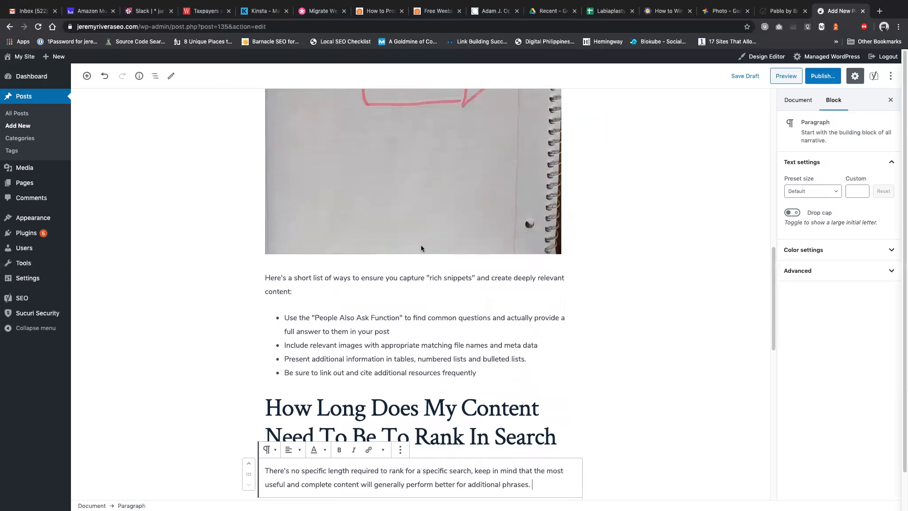
scroll(down, 3)
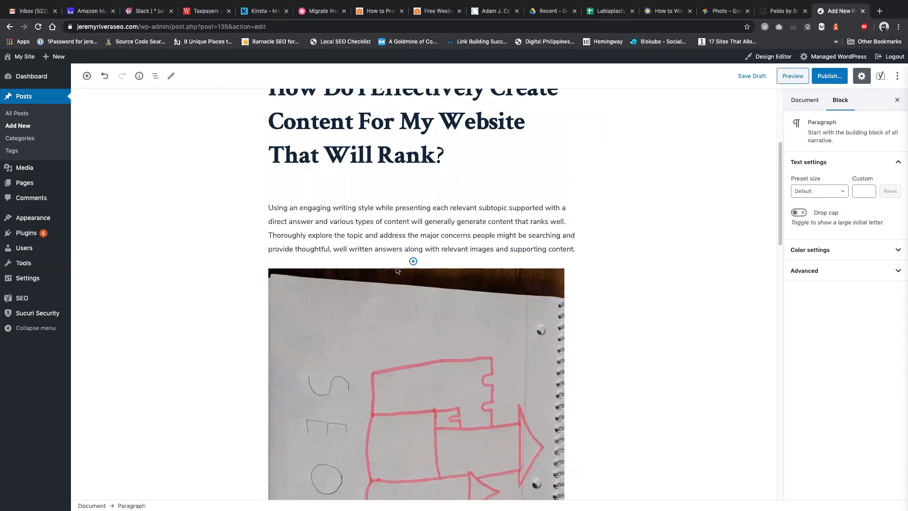
scroll(down, 3)
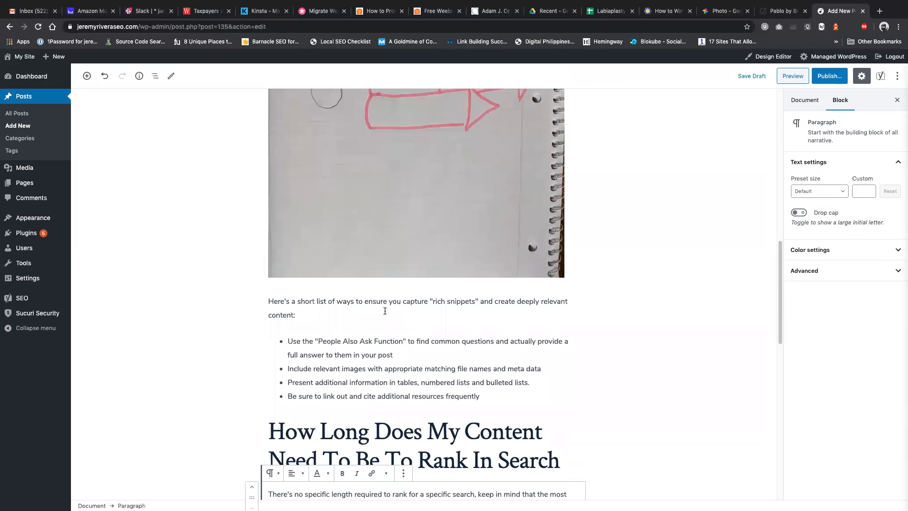
text(useful and complete content will generally perform better for additional phrases.)
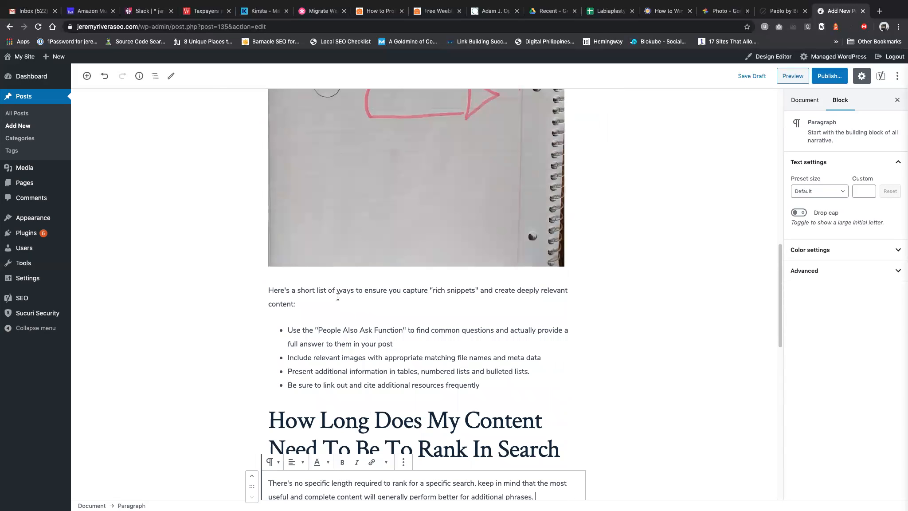
scroll(down, 3)
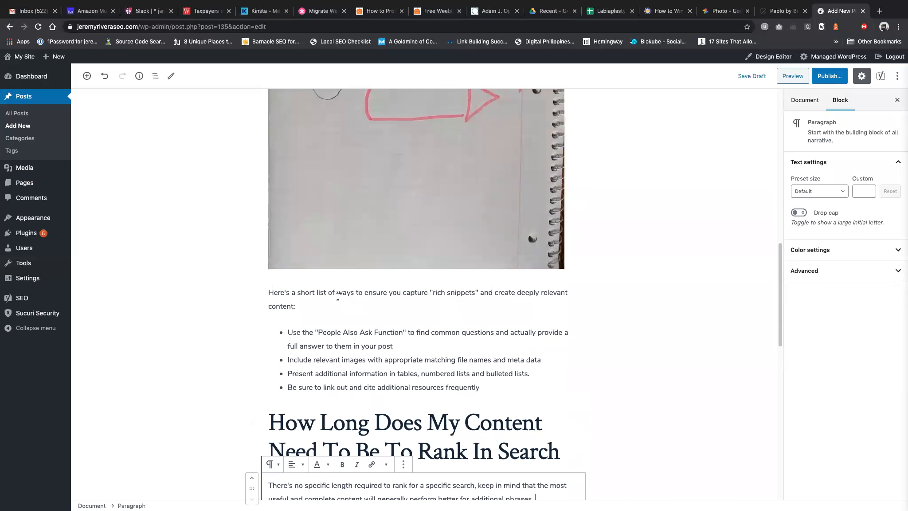
scroll(down, 3)
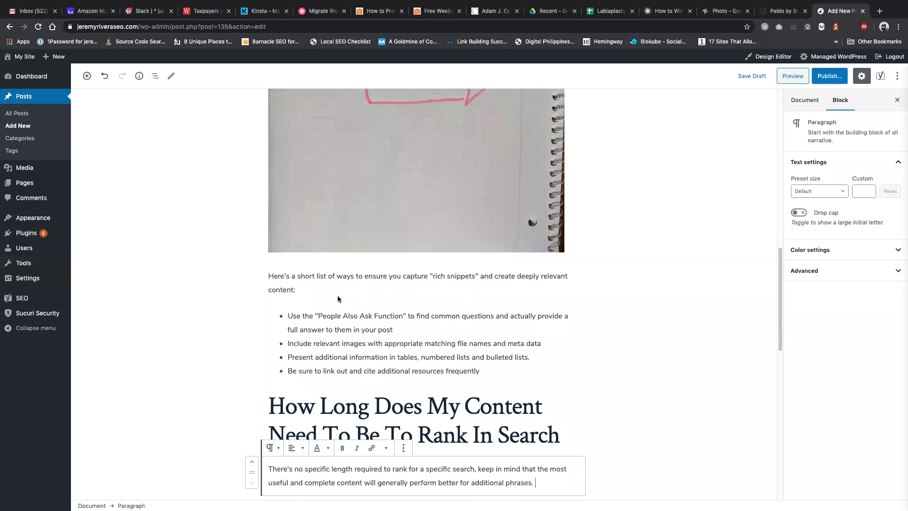